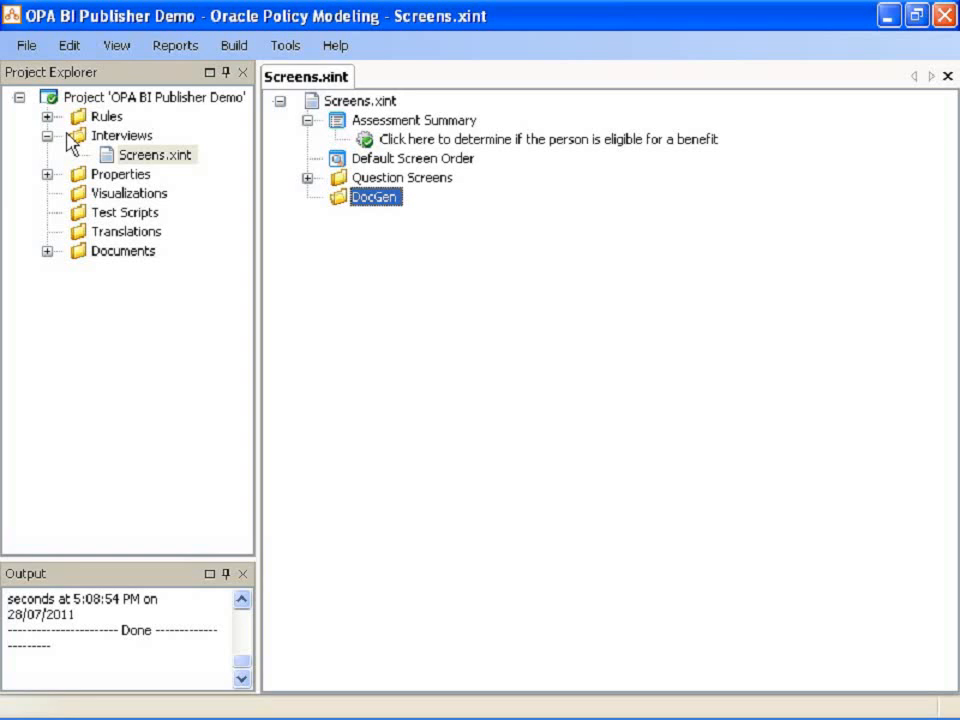
pyautogui.moveTo(62, 183)
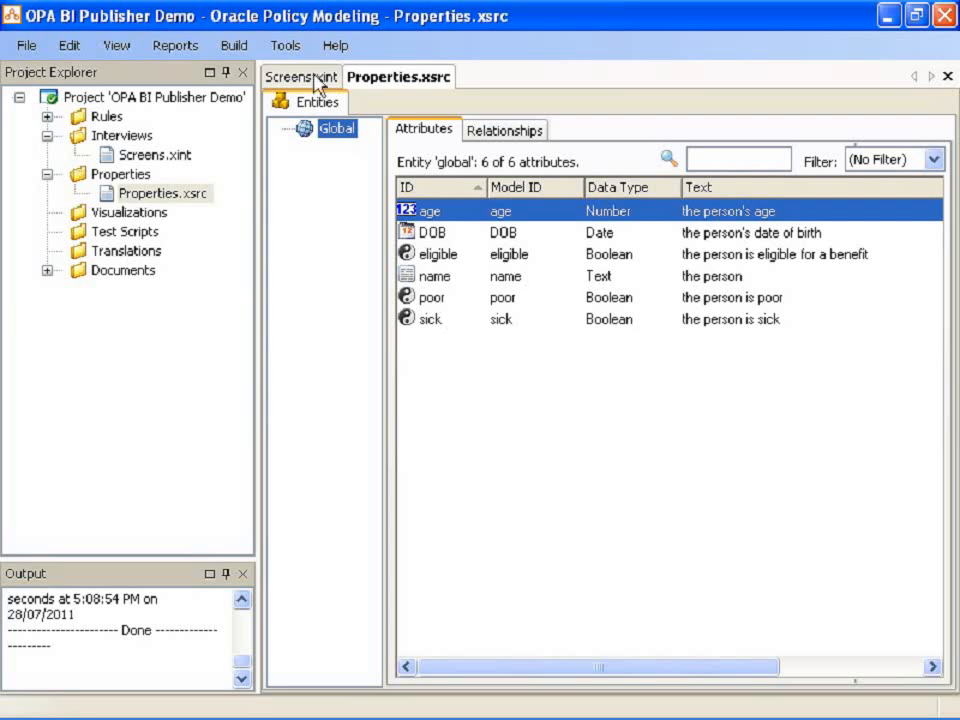
# Return to Screens.xint and expand Question Screens to show the Your Details questions
pyautogui.click(301, 76)
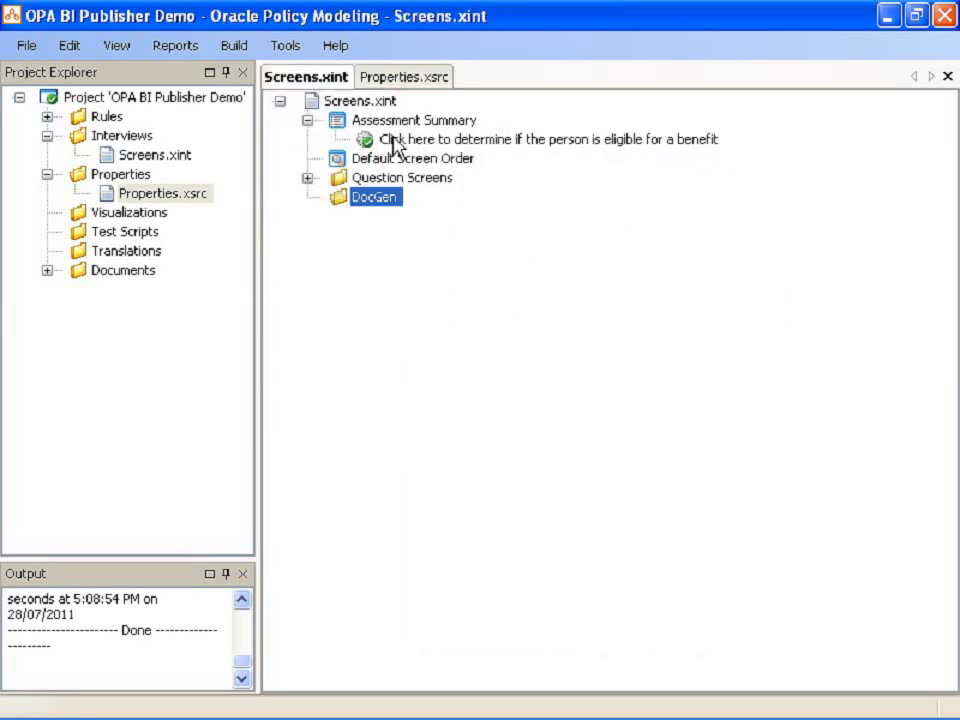
pyautogui.click(309, 177)
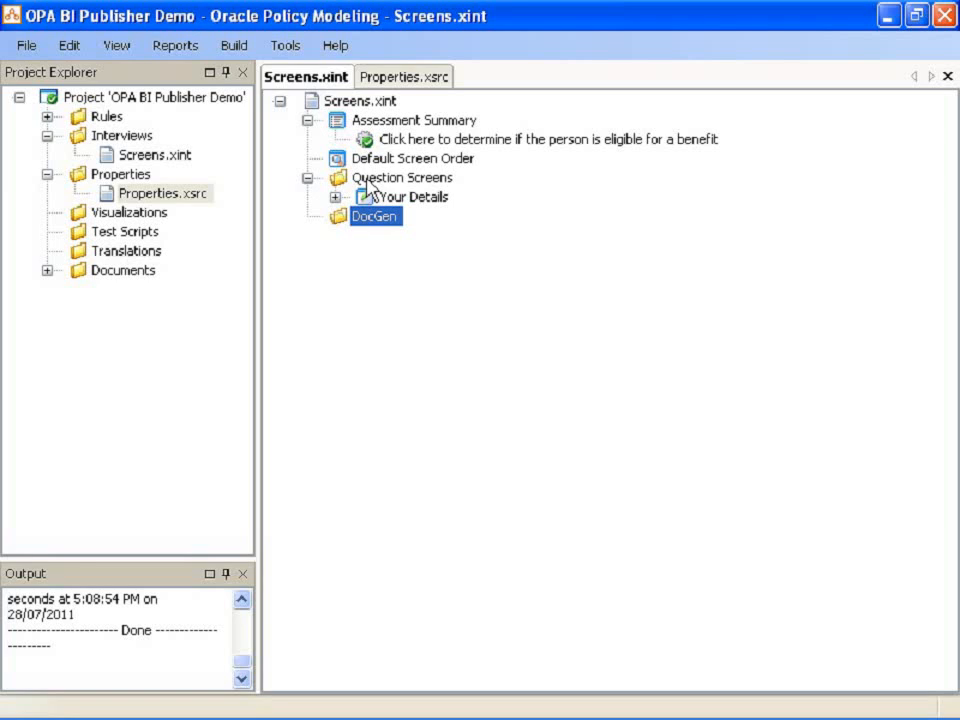
pyautogui.click(337, 196)
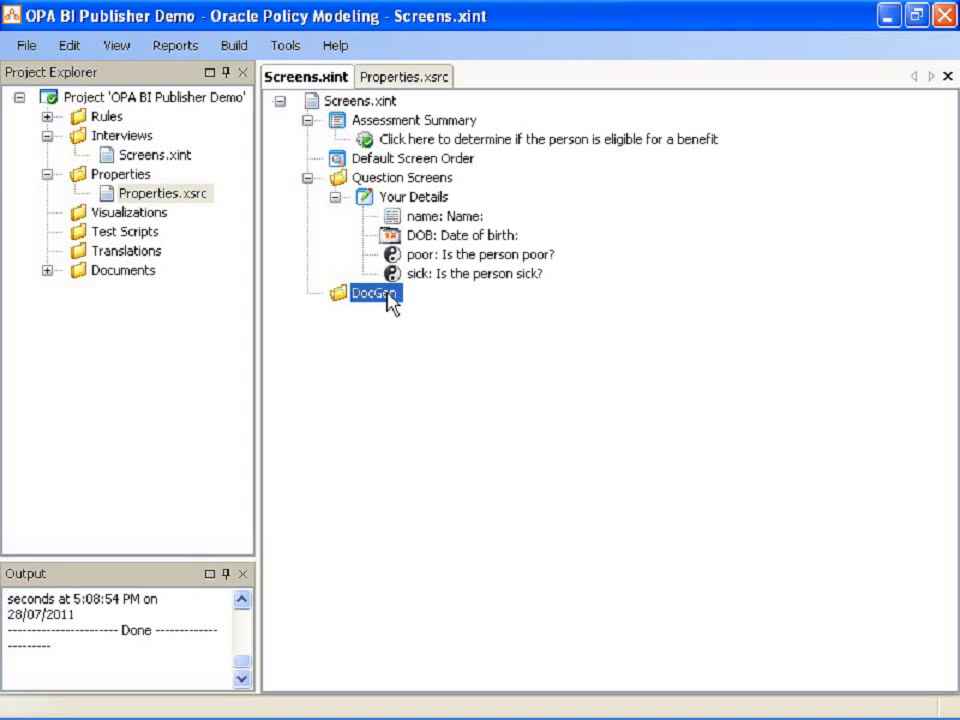
# Add a DocGen document named 'Assessment Summary Document' with PDF as its type
pyautogui.rightClick(375, 293)
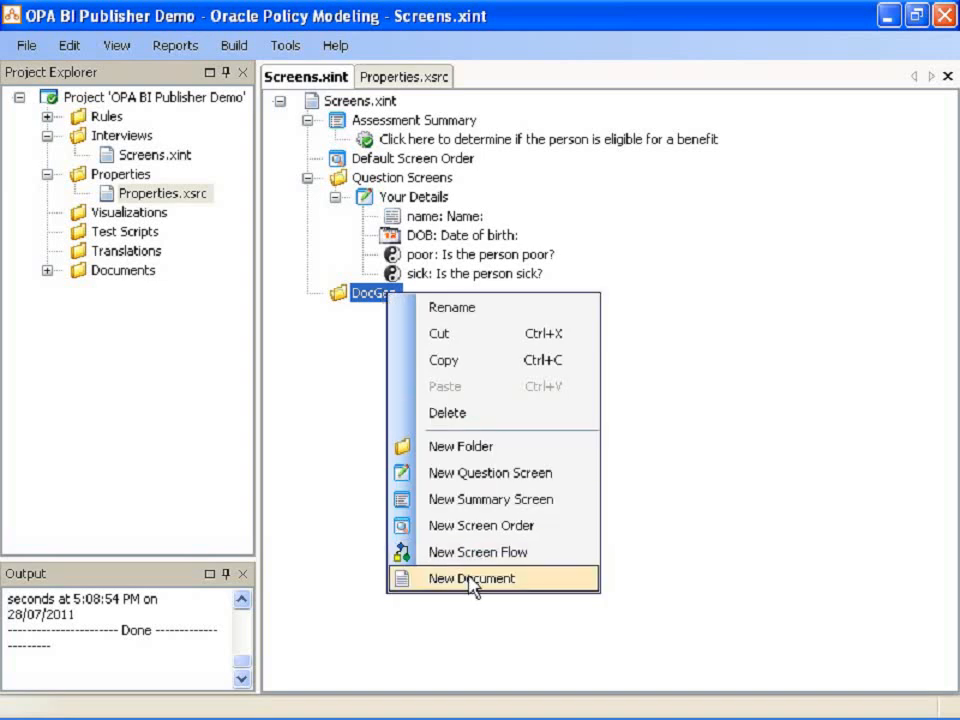
pyautogui.click(471, 578)
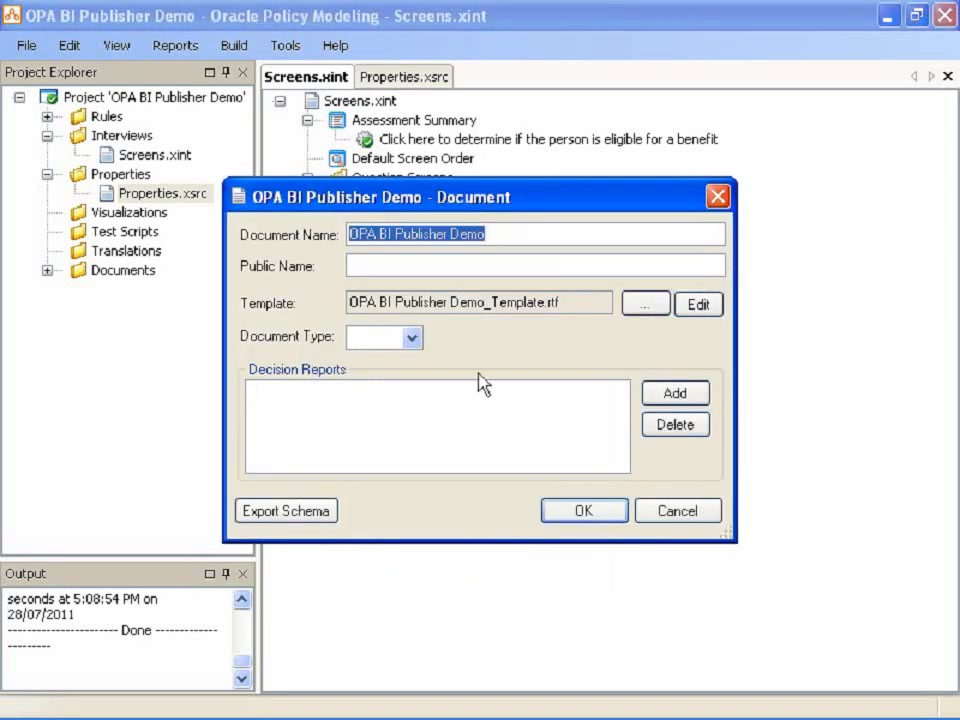
pyautogui.write('Assessment Sum')
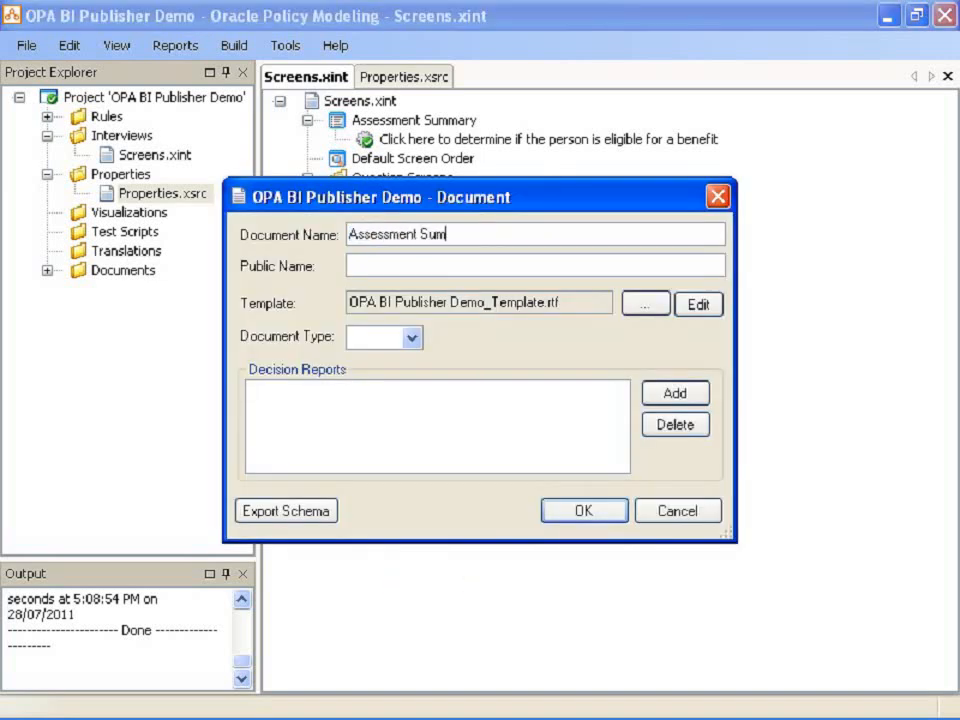
pyautogui.write('mary Document')
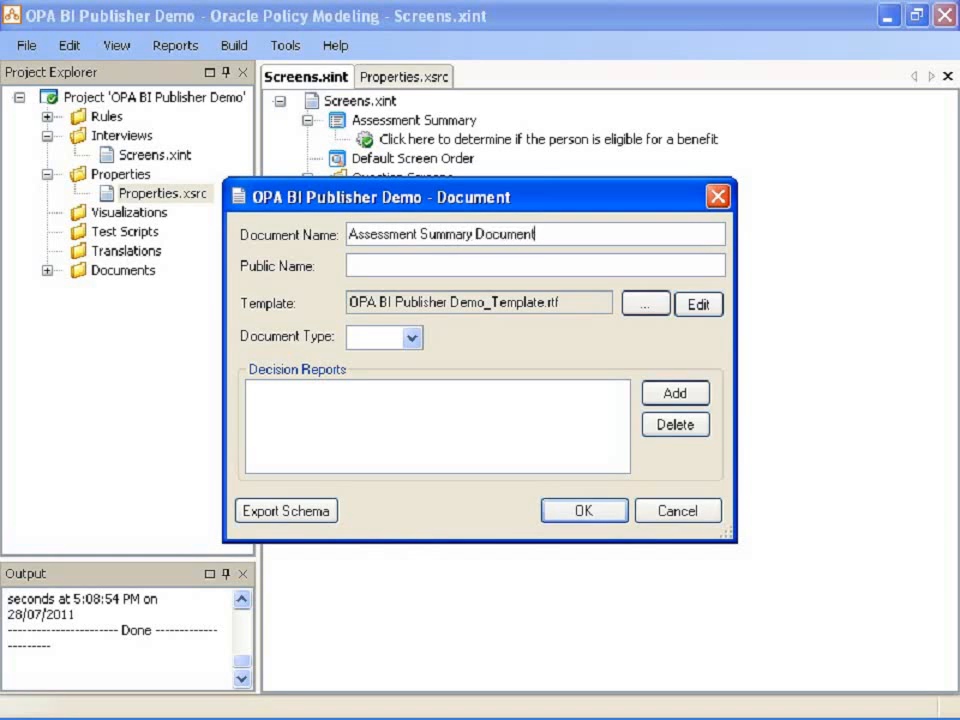
pyautogui.click(412, 337)
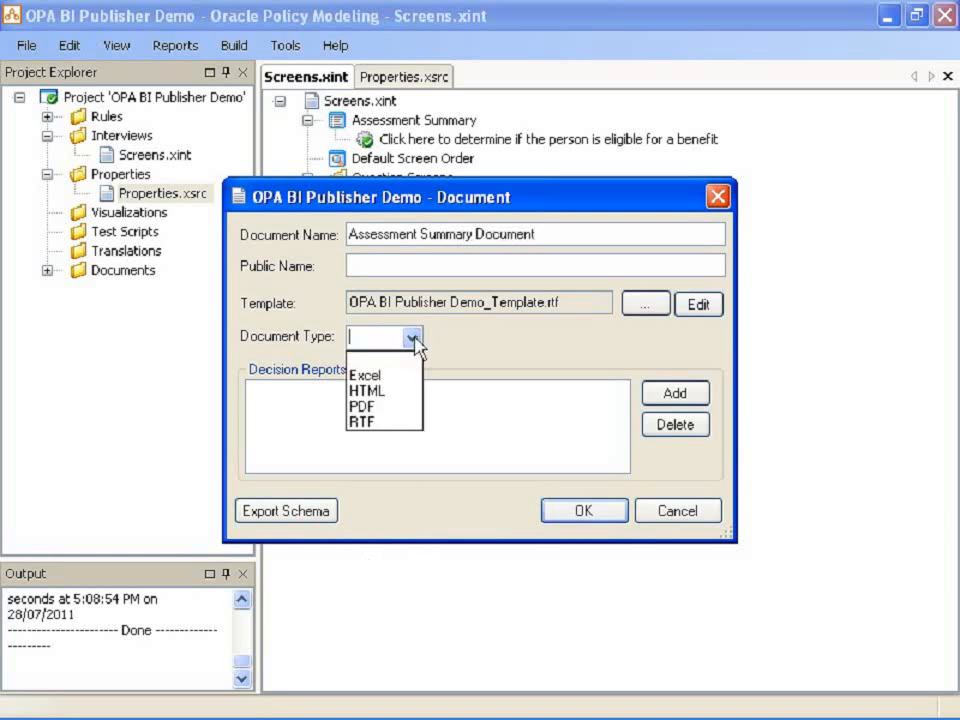
pyautogui.moveTo(373, 407)
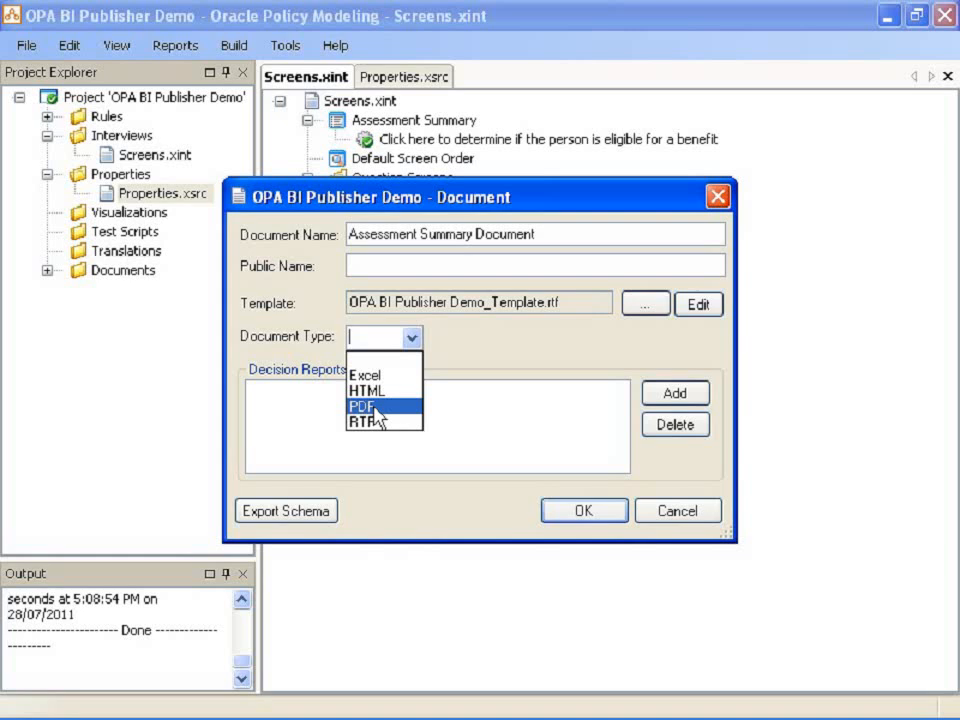
pyautogui.click(364, 406)
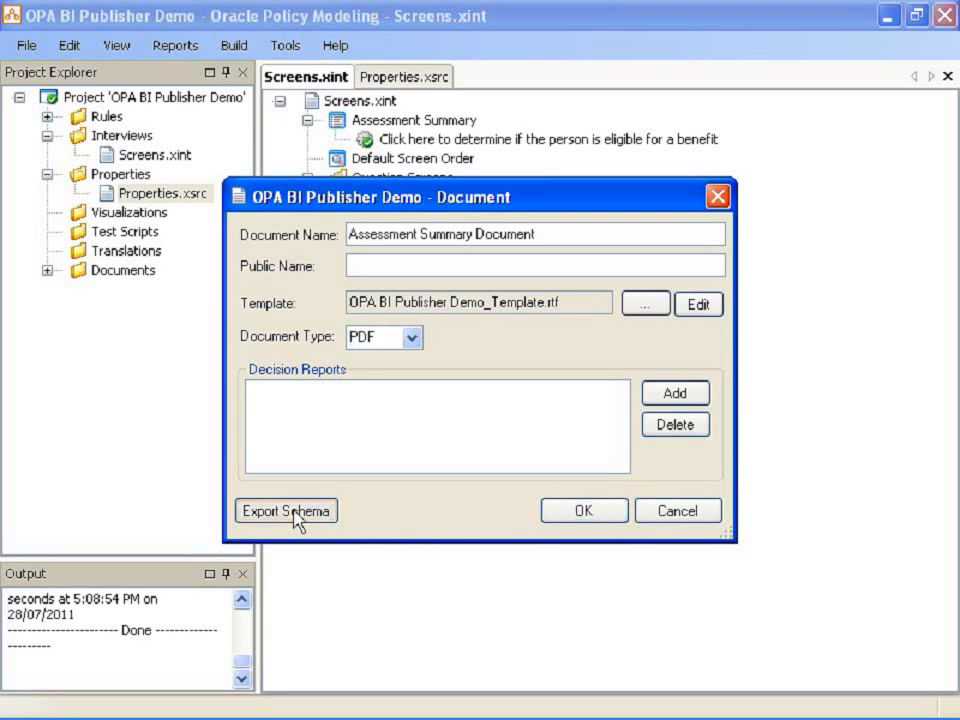
# Export schema.xsd, replacing the existing file, and open the template in Word
pyautogui.click(286, 511)
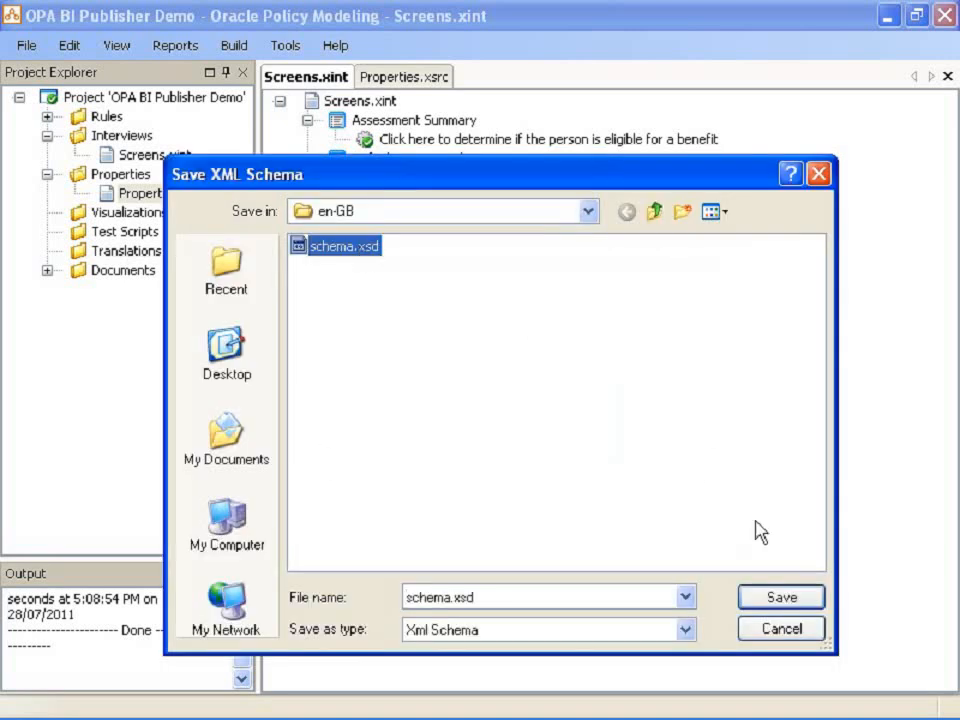
pyautogui.click(780, 596)
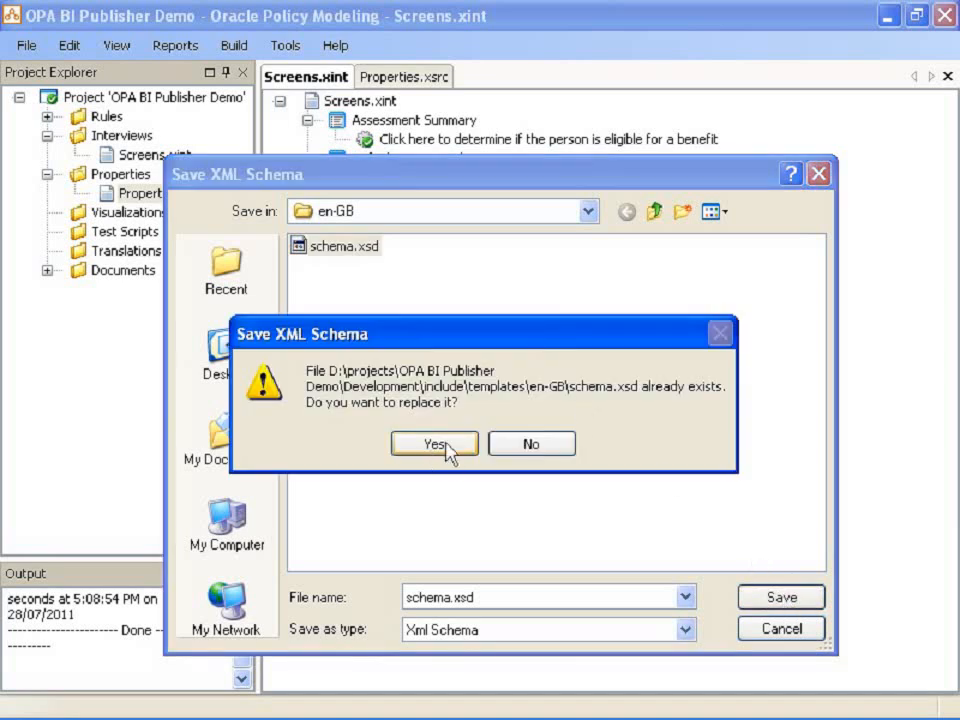
pyautogui.click(434, 443)
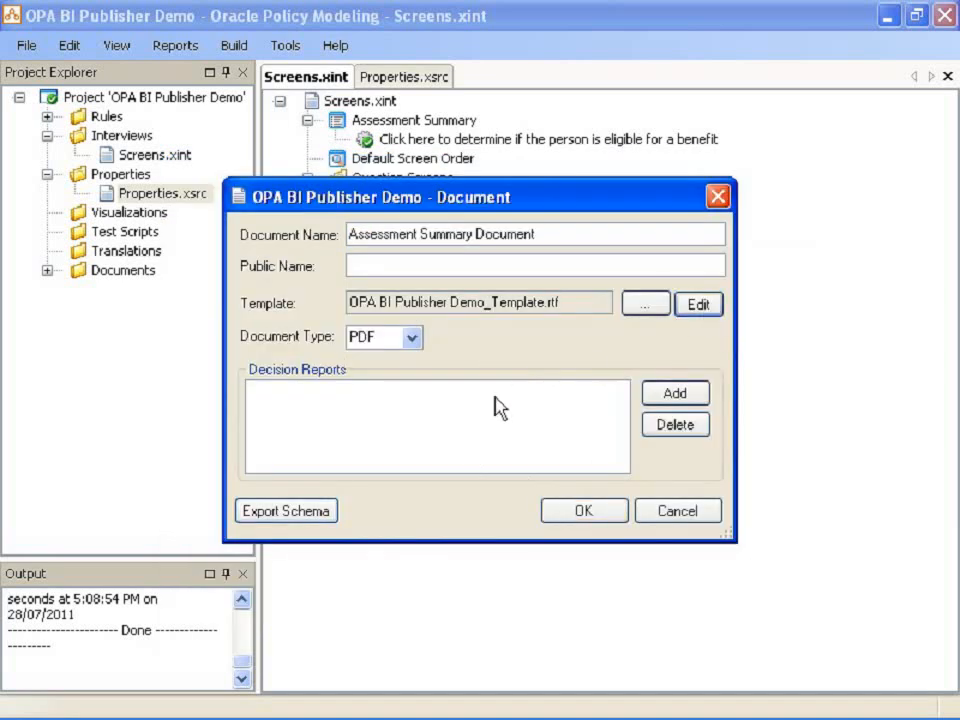
pyautogui.click(697, 303)
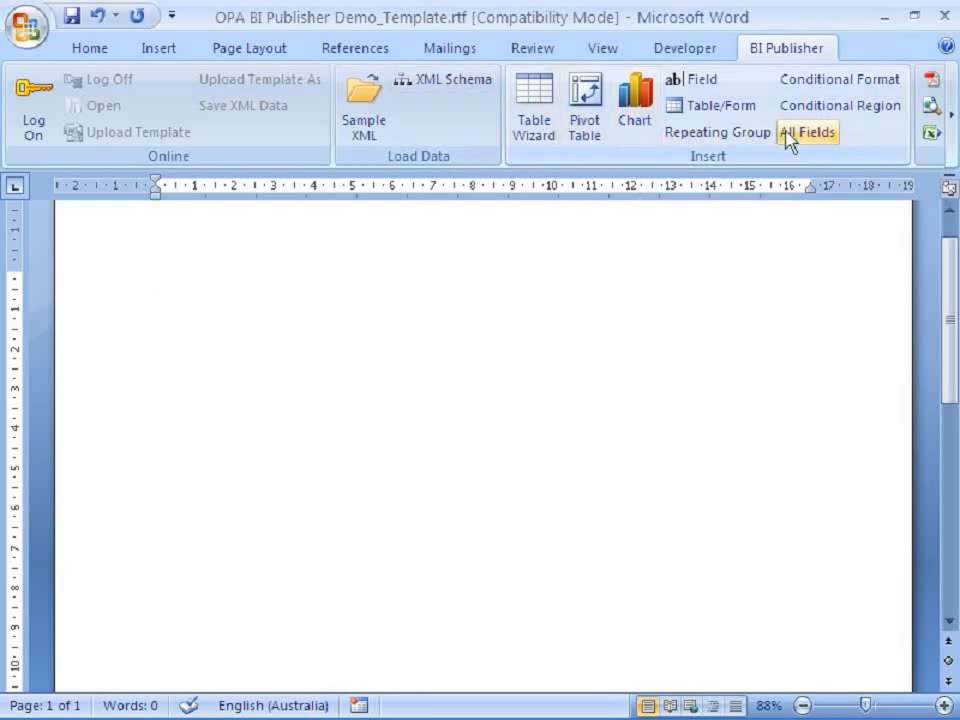
pyautogui.moveTo(444, 79)
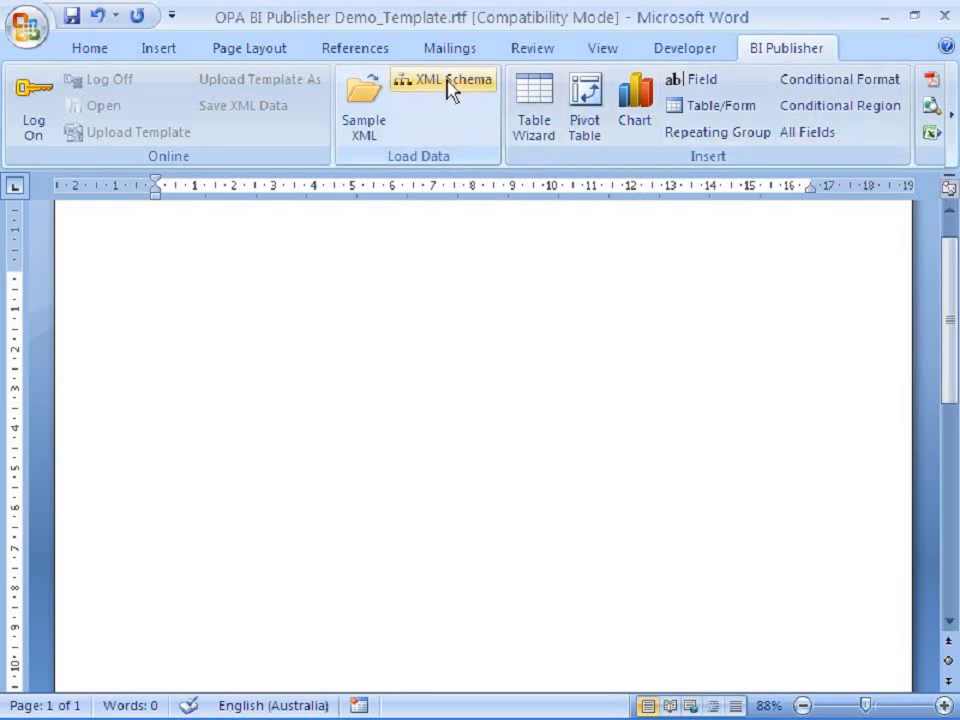
# Load schema.xsd through BI Publisher and add the 'Assessment Summary Document' Heading 1 title
pyautogui.click(443, 85)
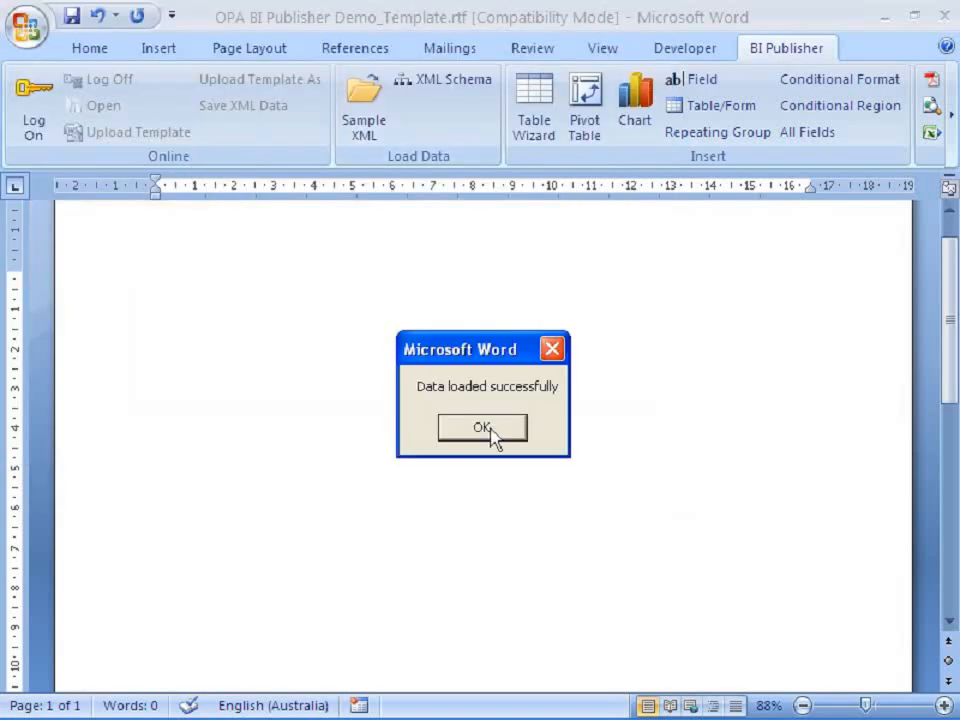
pyautogui.click(481, 428)
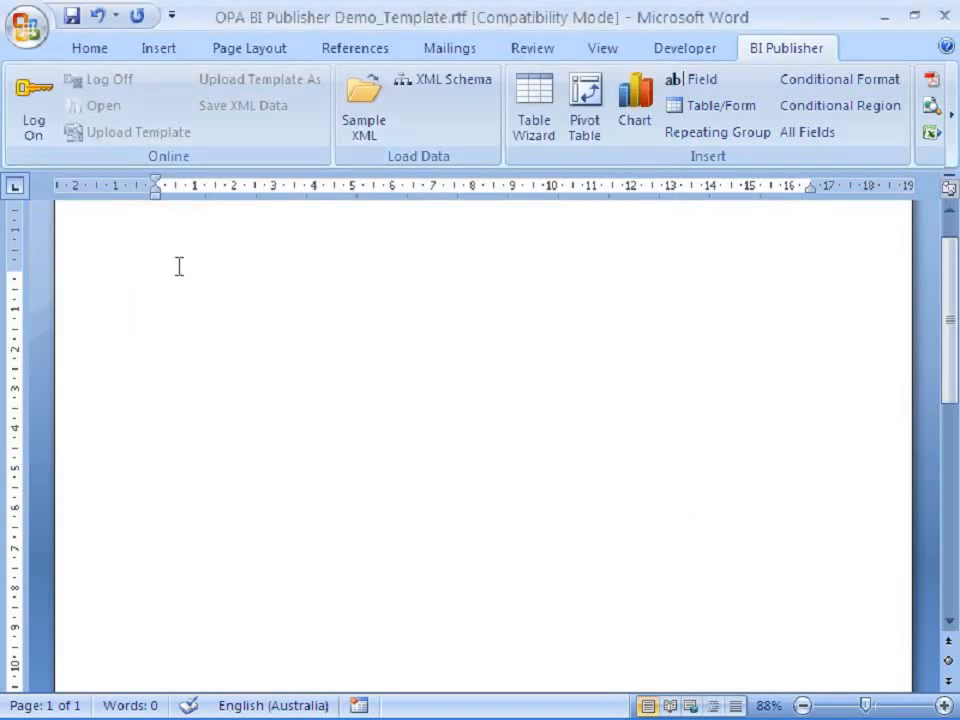
pyautogui.moveTo(189, 275)
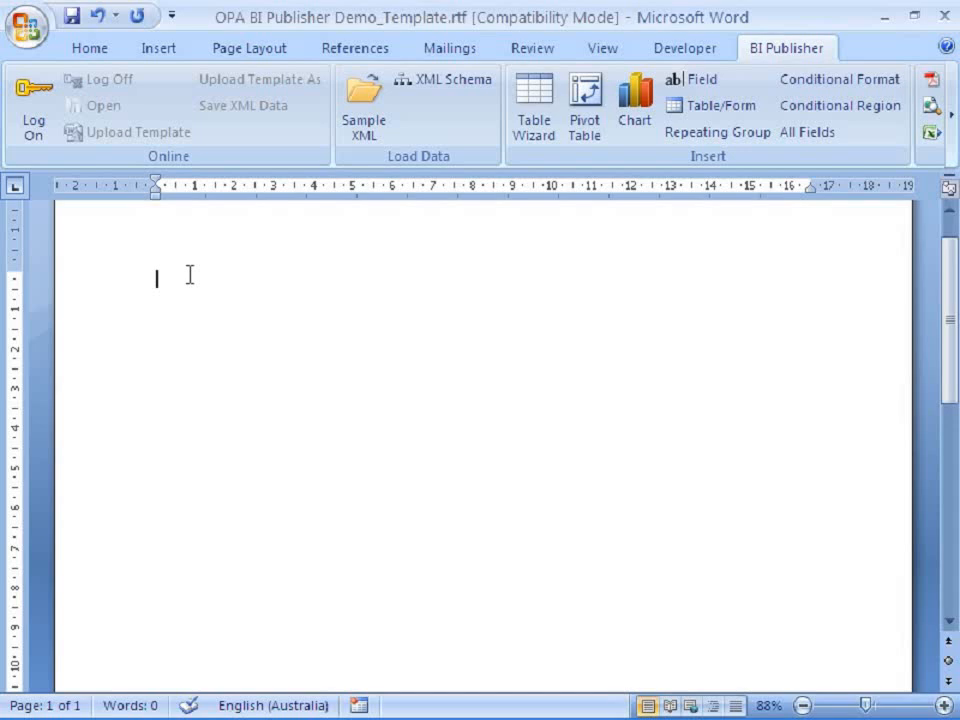
pyautogui.write('Assess')
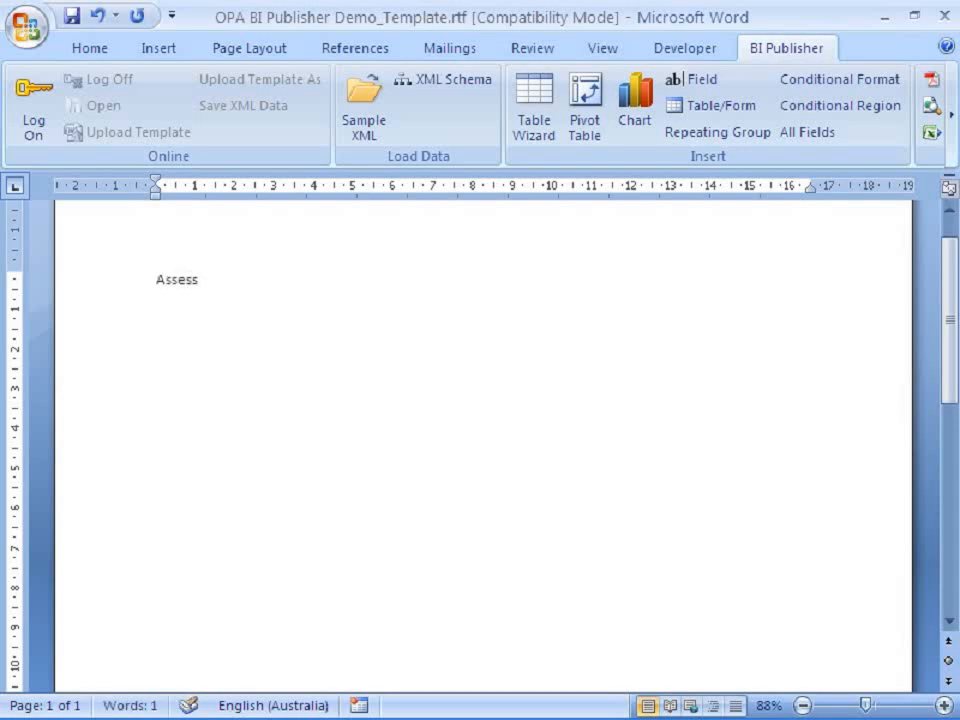
pyautogui.write('ment Summary Document')
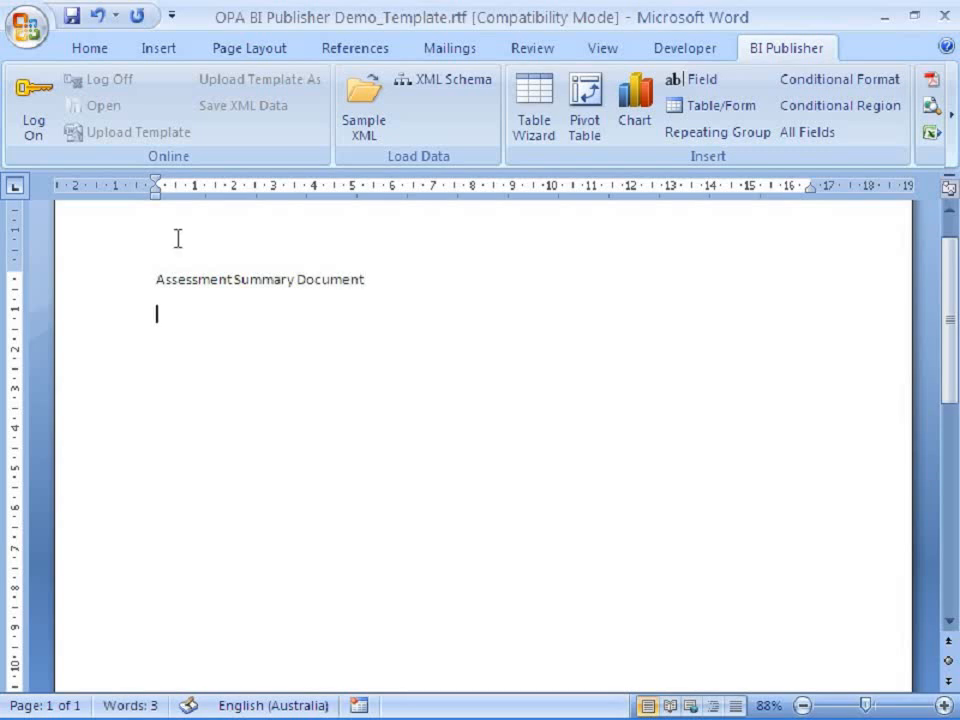
pyautogui.click(89, 47)
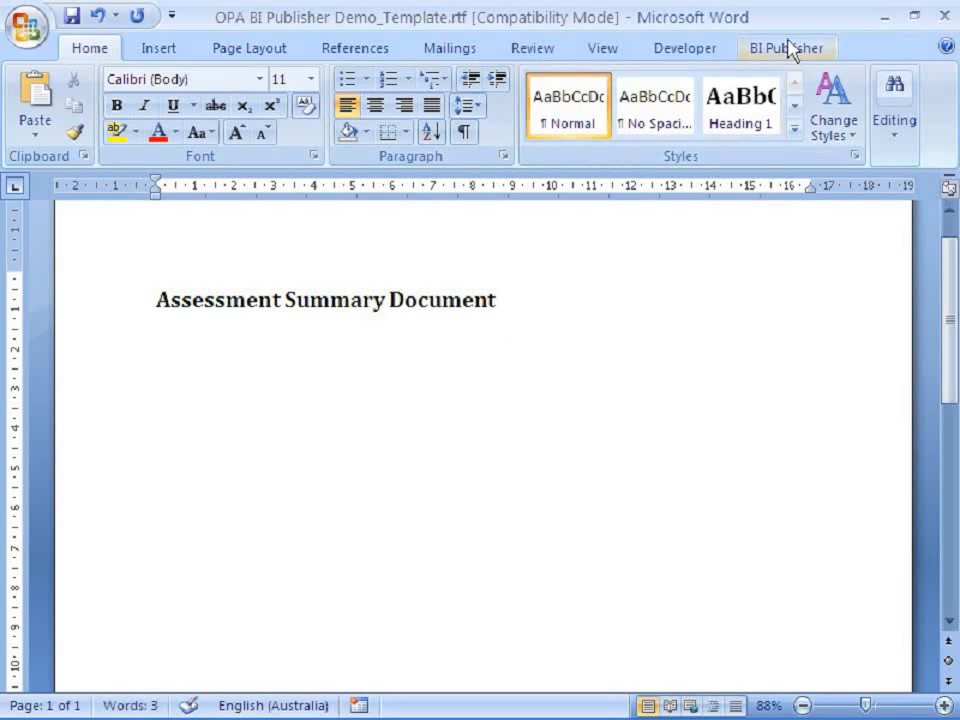
pyautogui.click(786, 47)
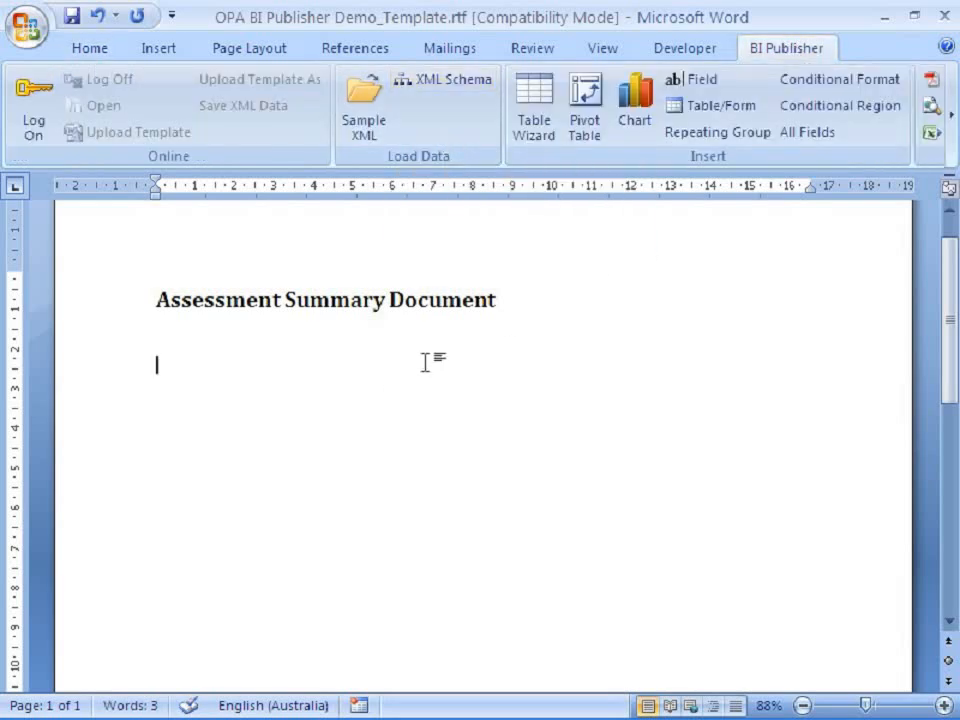
pyautogui.moveTo(610, 442)
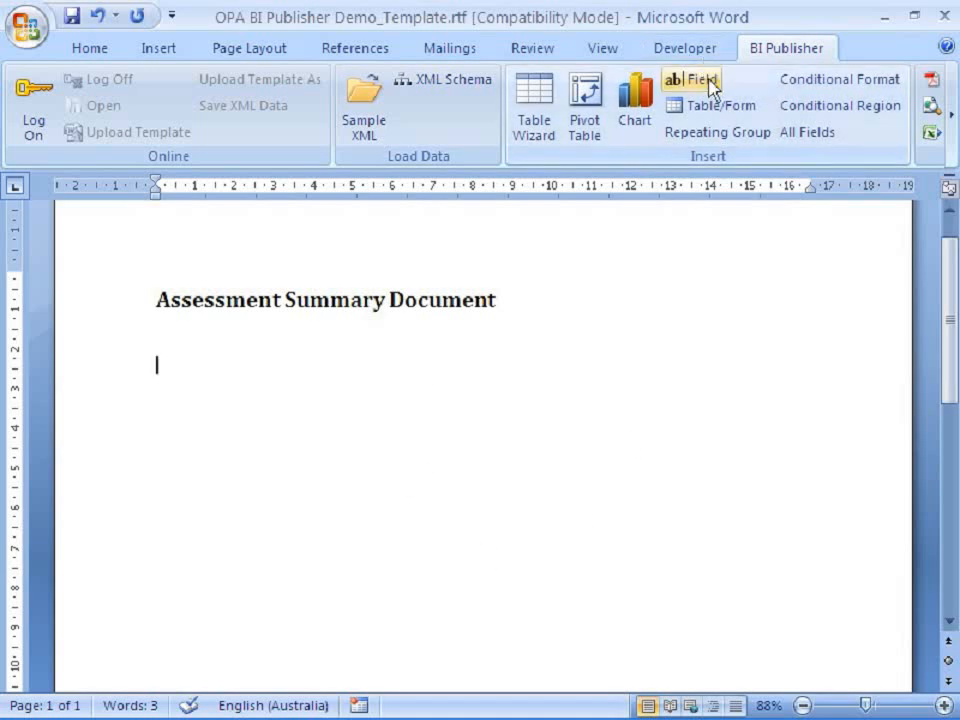
# Insert the Age Value and Age Text fields from the BI Publisher field list
pyautogui.click(693, 79)
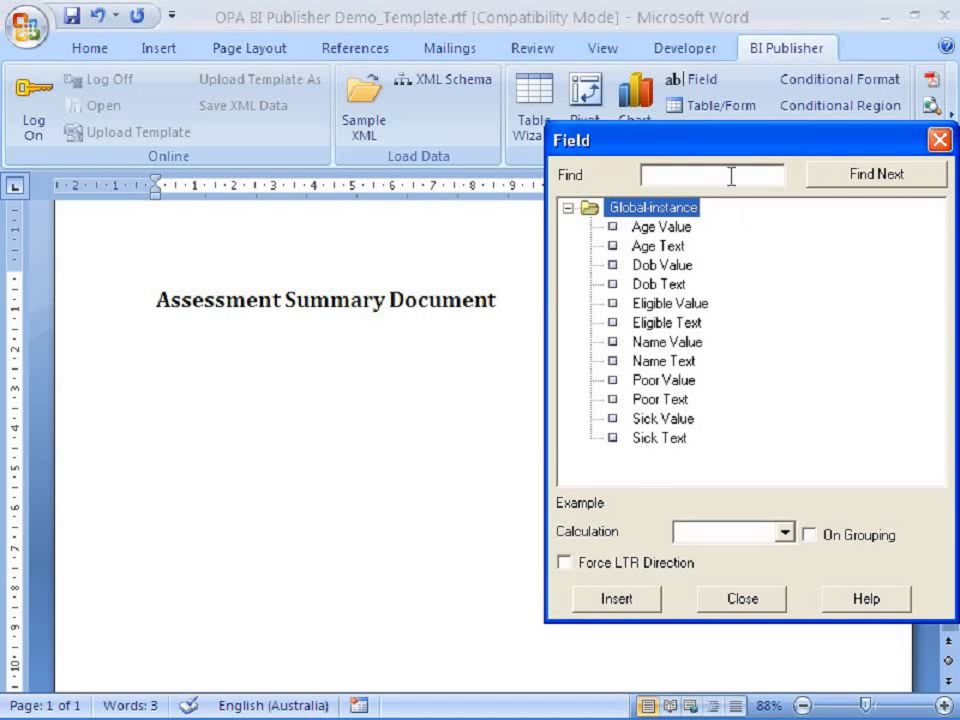
pyautogui.moveTo(690, 240)
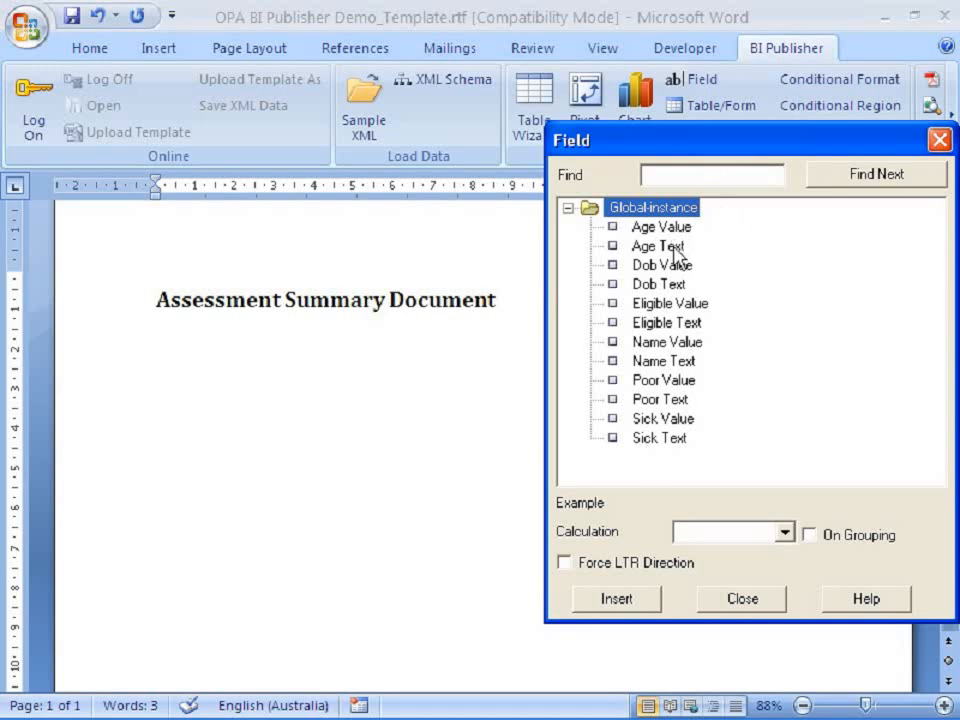
pyautogui.moveTo(685, 245)
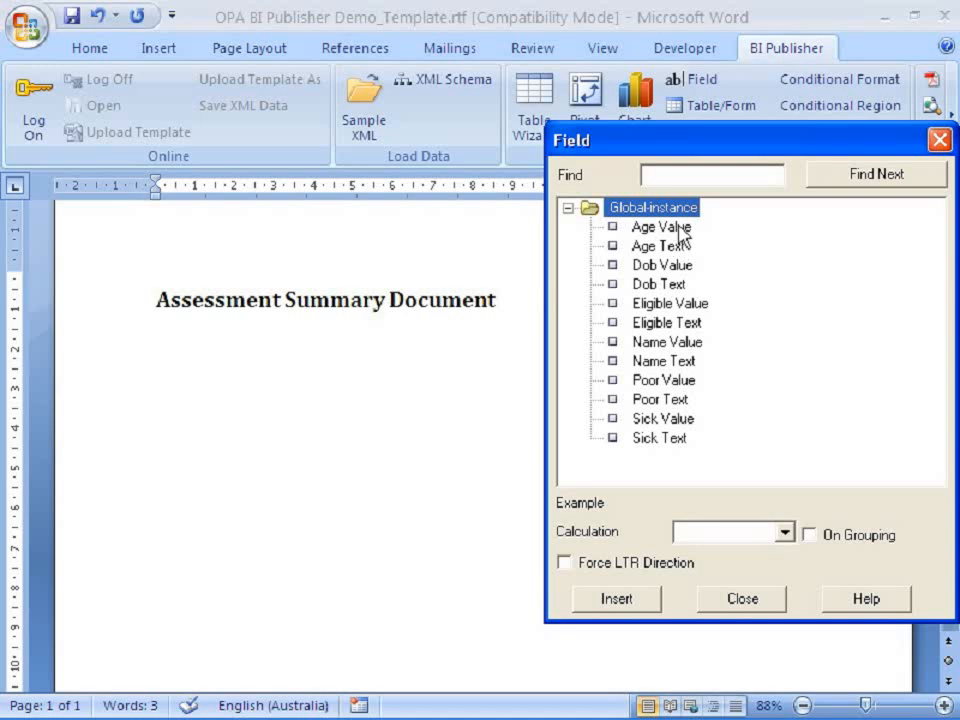
pyautogui.moveTo(680, 263)
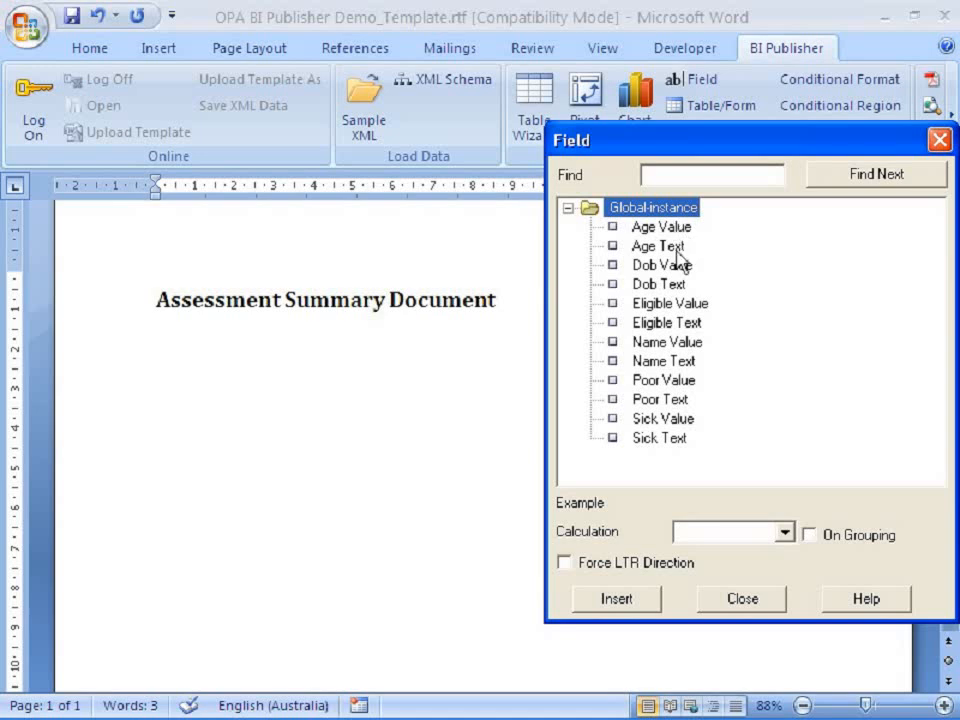
pyautogui.moveTo(680, 255)
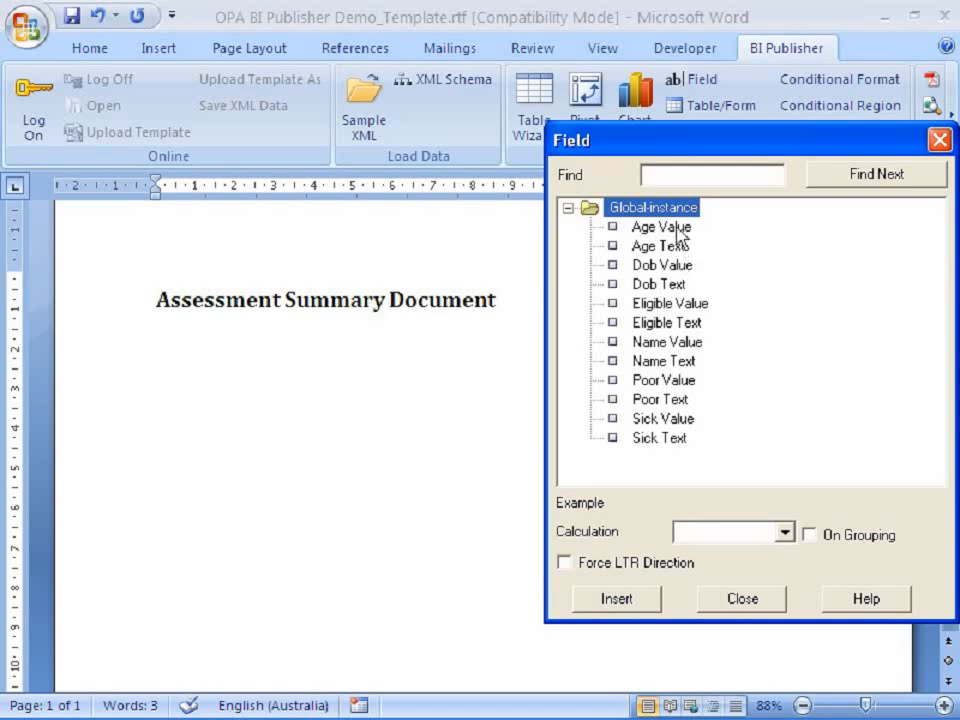
pyautogui.click(659, 226)
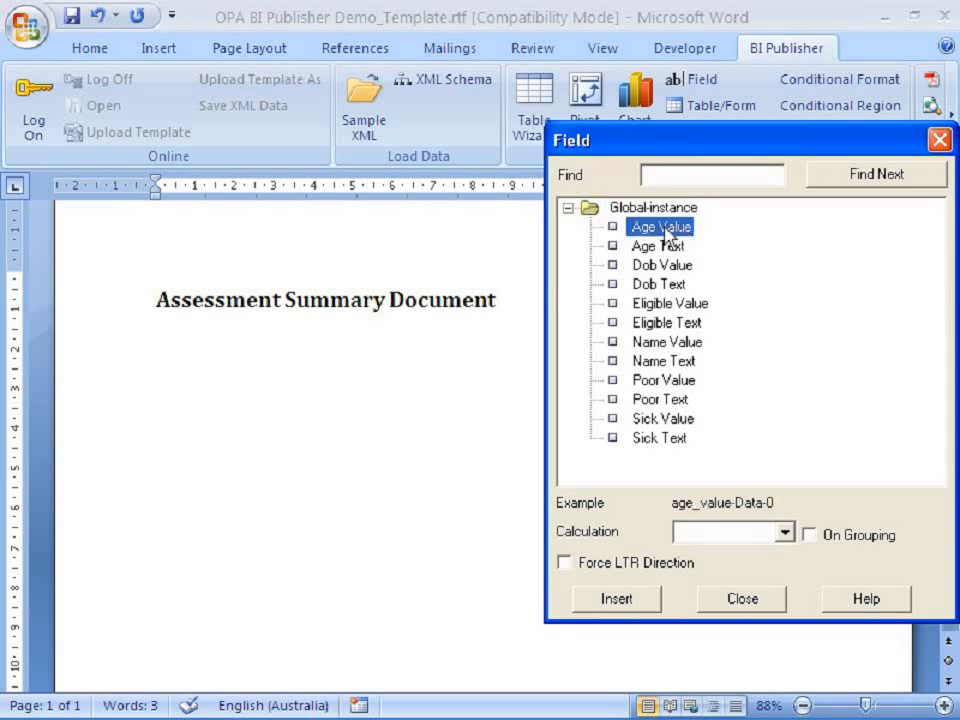
pyautogui.click(616, 598)
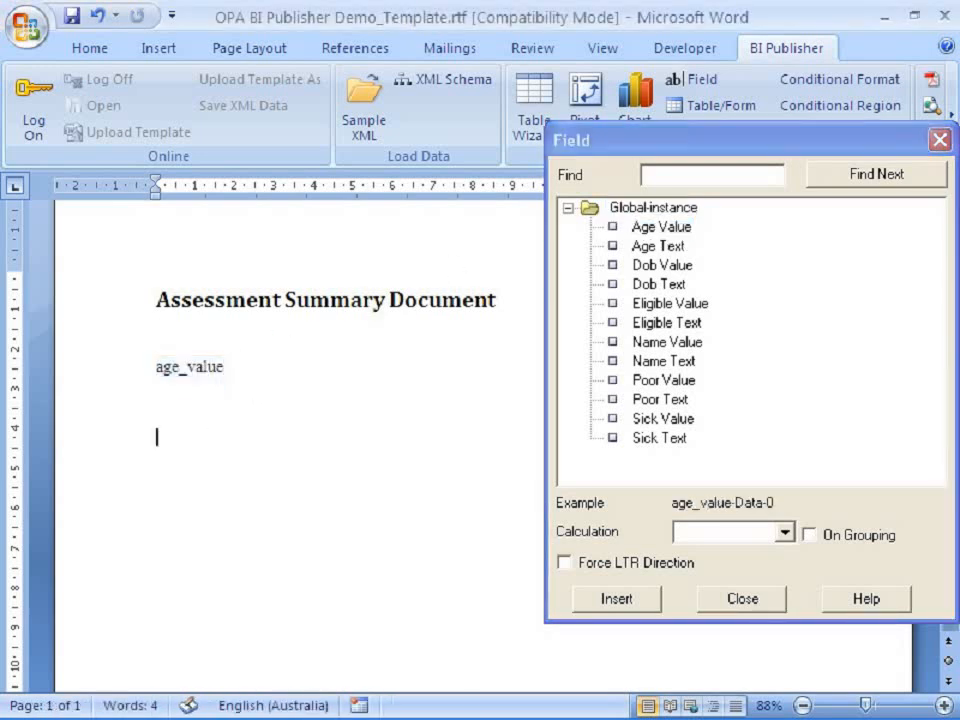
pyautogui.click(658, 245)
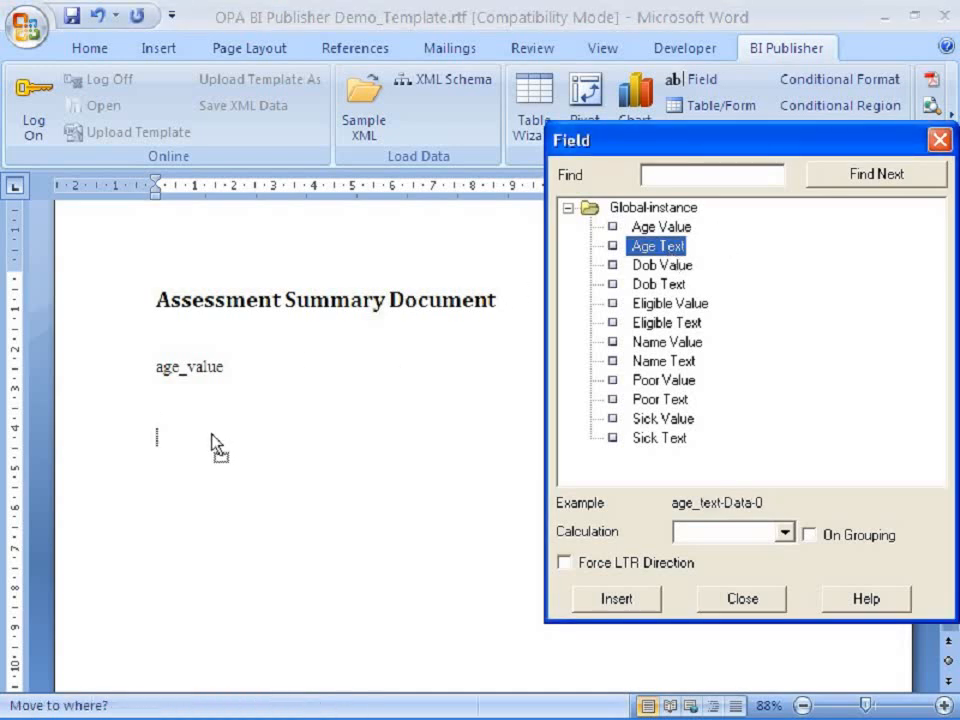
pyautogui.click(615, 598)
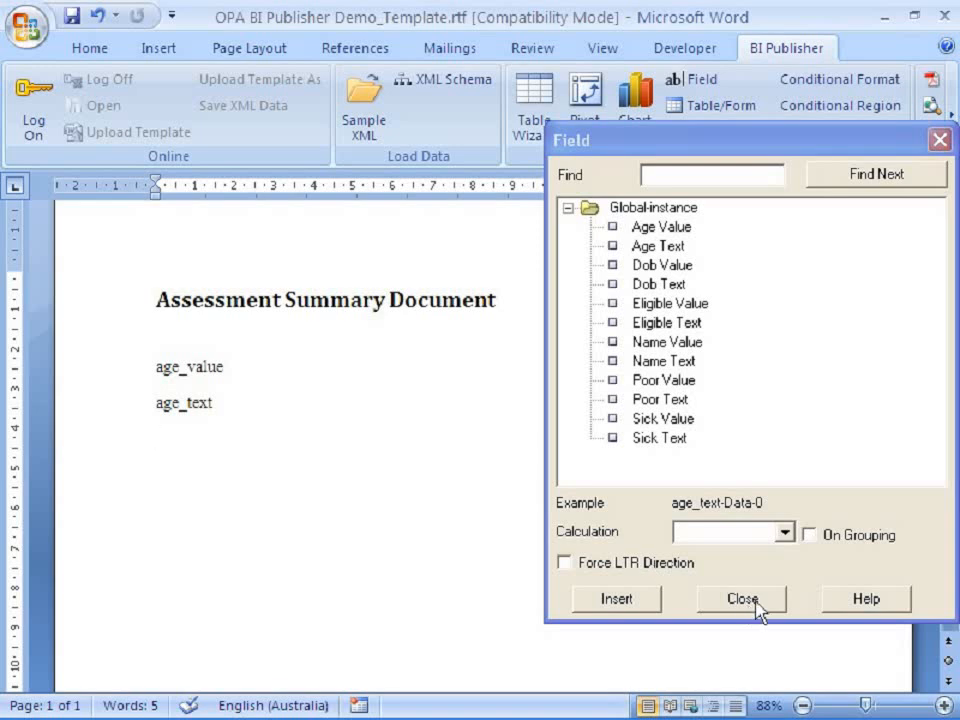
pyautogui.click(741, 598)
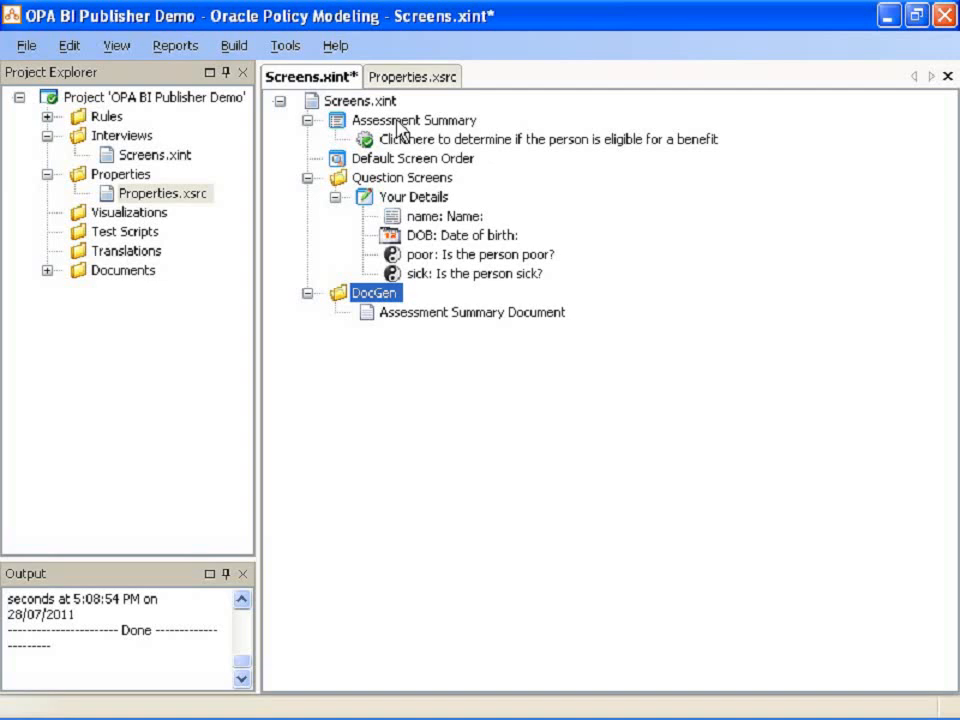
# Give Assessment Summary an Assessment Summary Document control captioned 'Click here to generate the document'
pyautogui.doubleClick(412, 120)
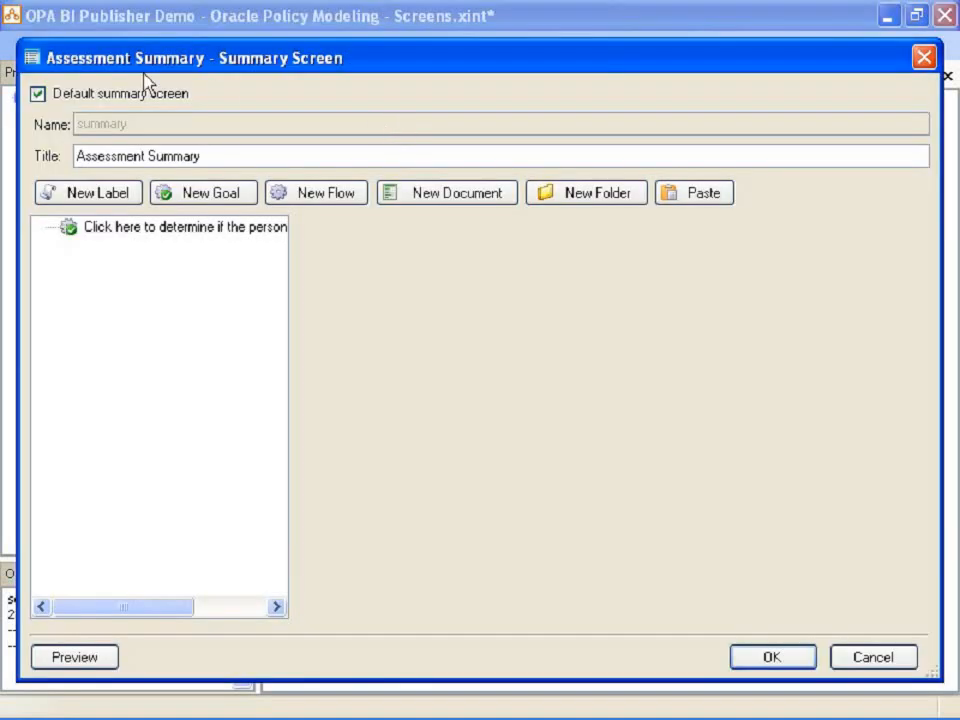
pyautogui.click(446, 192)
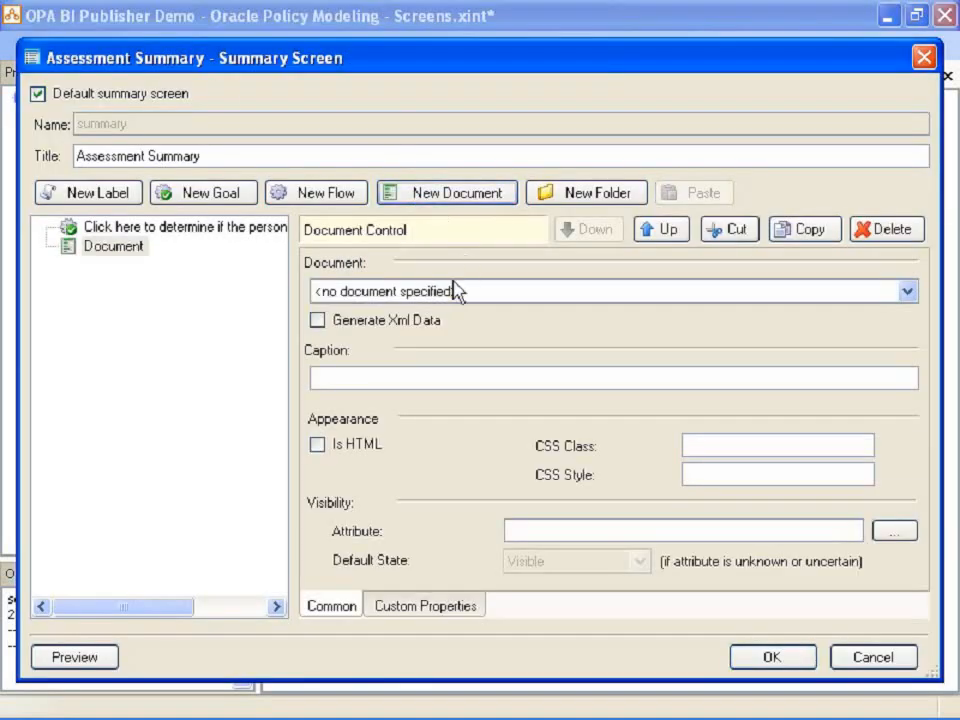
pyautogui.click(610, 291)
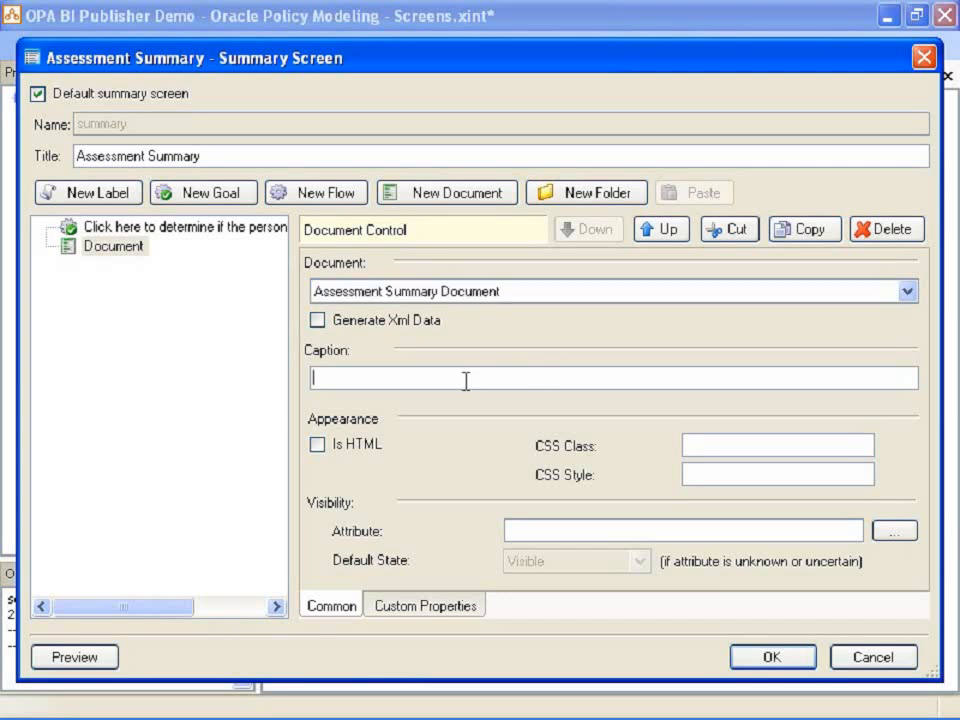
pyautogui.write('Cl')
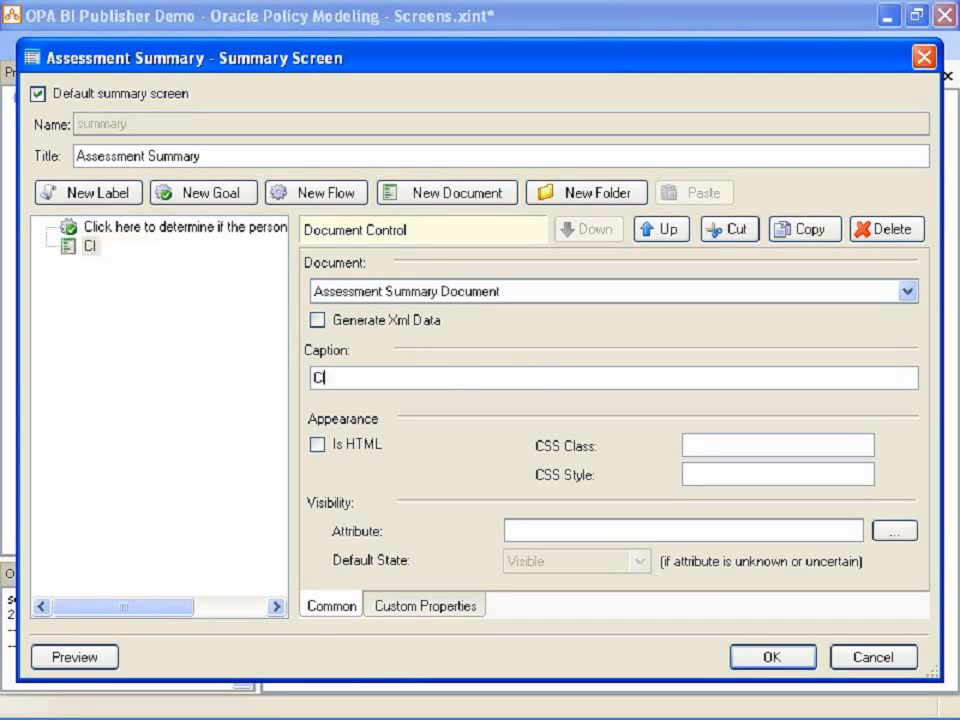
pyautogui.write('Click here to gener')
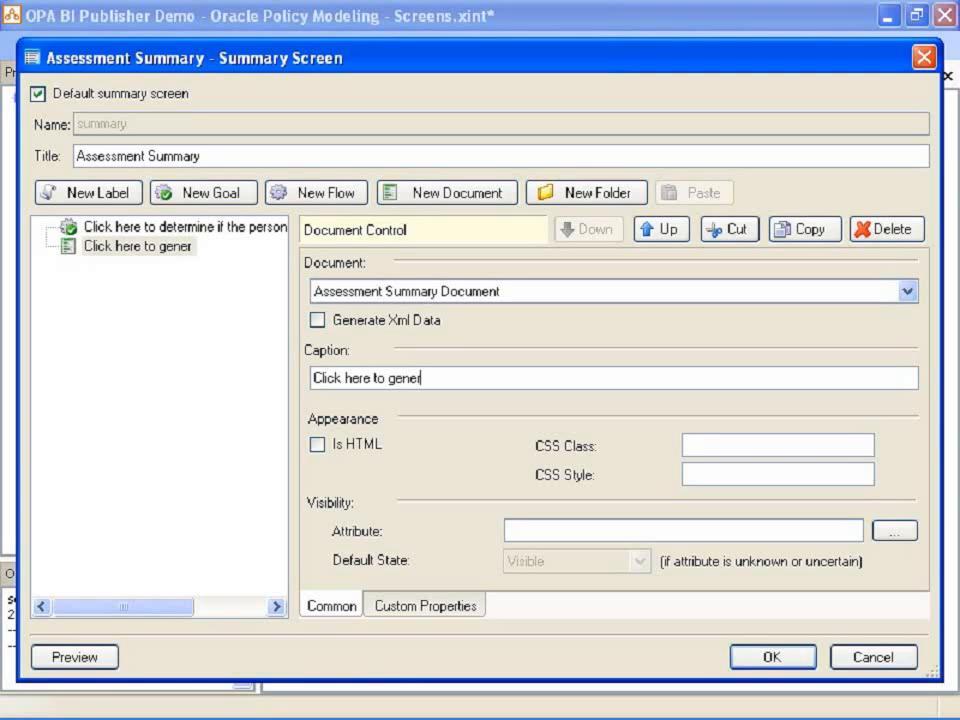
pyautogui.write('ate the docu')
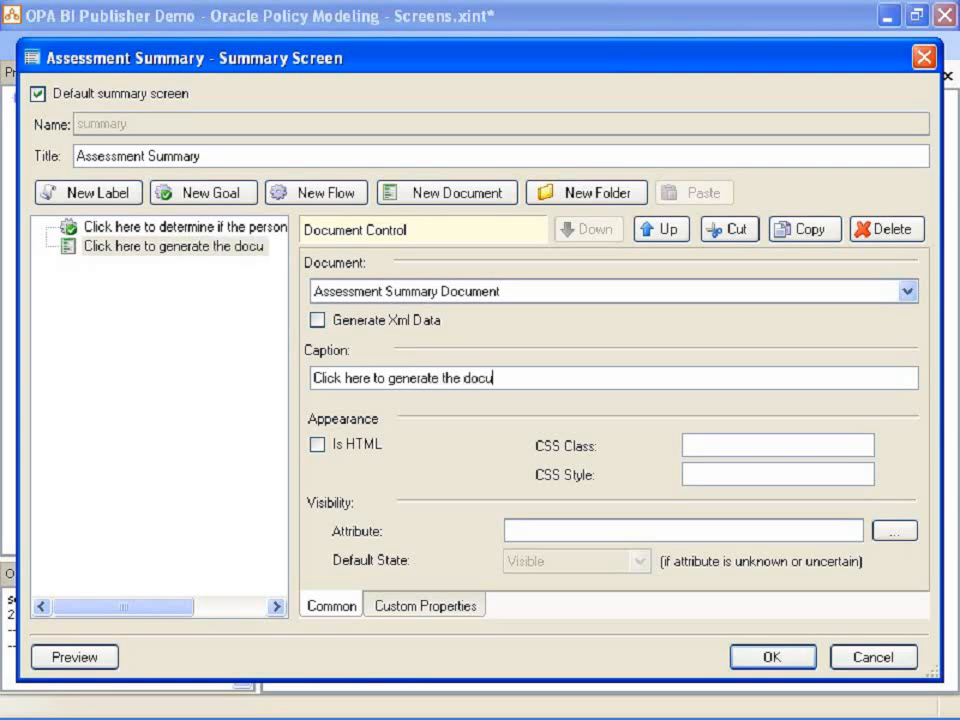
pyautogui.write('ment')
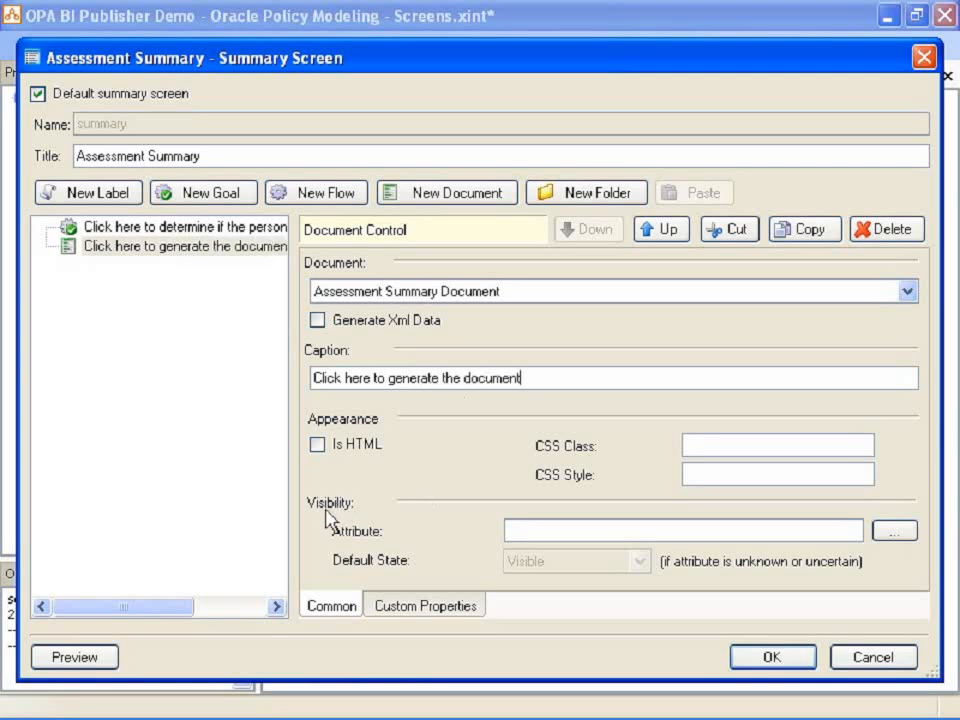
pyautogui.moveTo(371, 527)
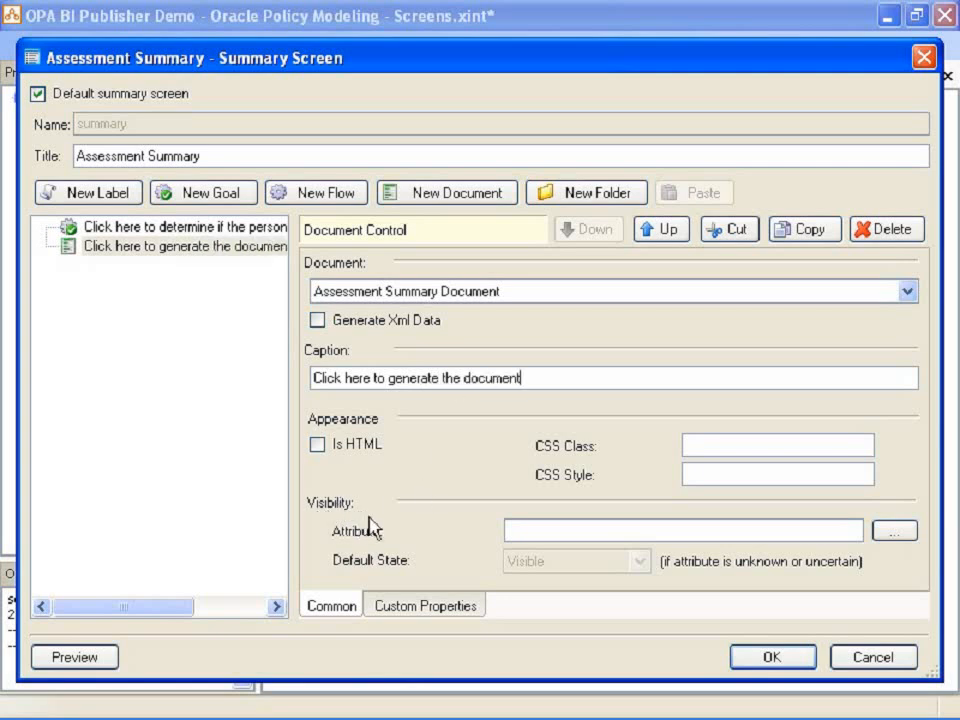
pyautogui.moveTo(386, 577)
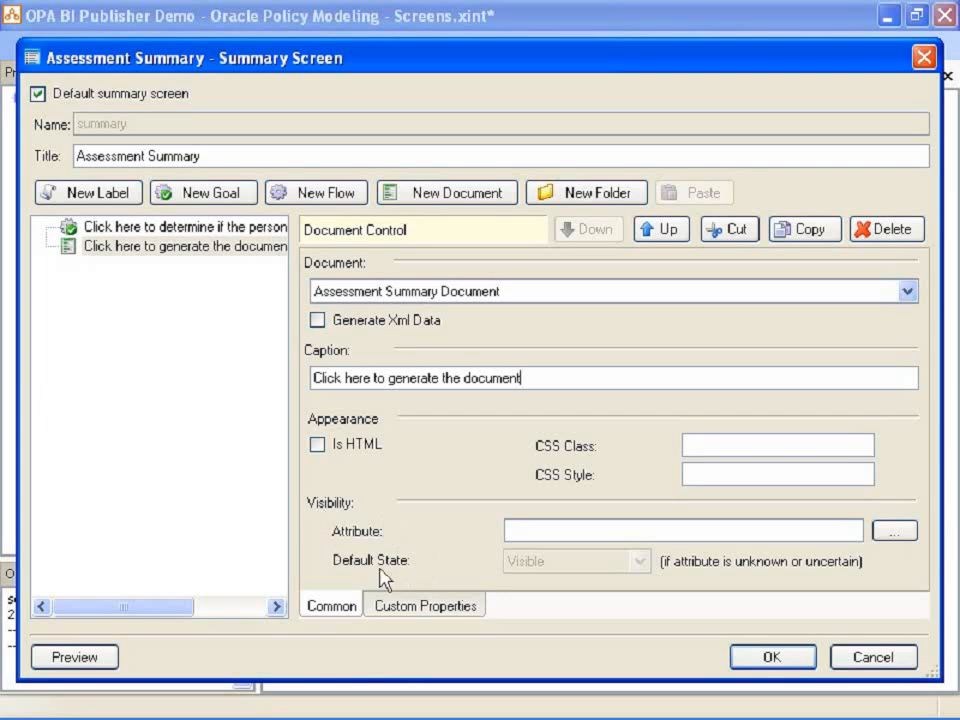
pyautogui.moveTo(488, 530)
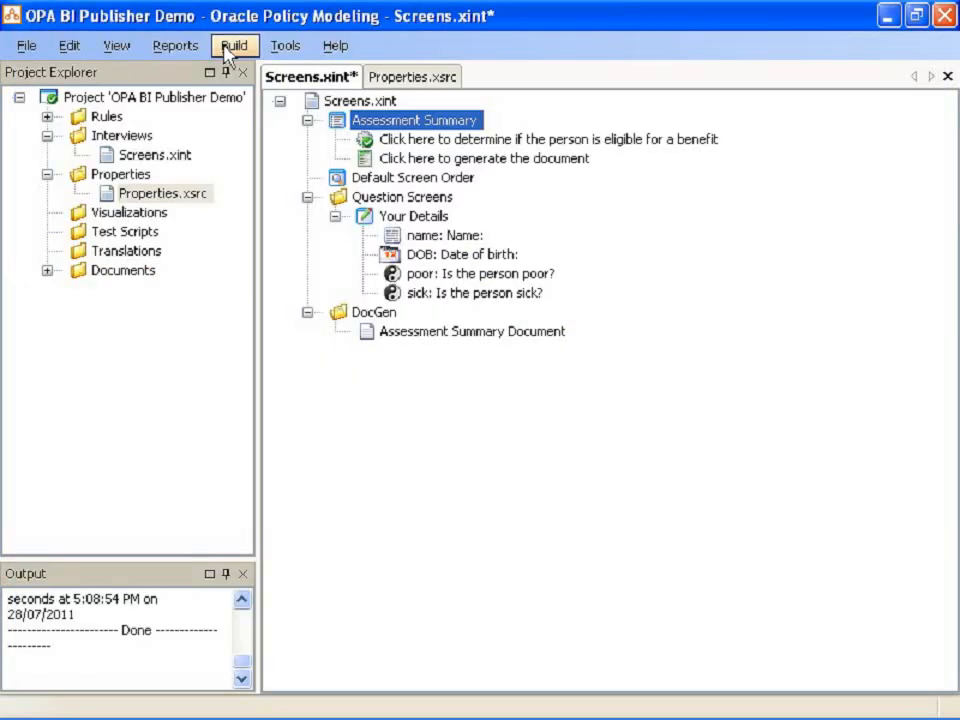
# Debug with screens, submit Fred's details, and open the generated Assessment Summary PDF
pyautogui.click(234, 46)
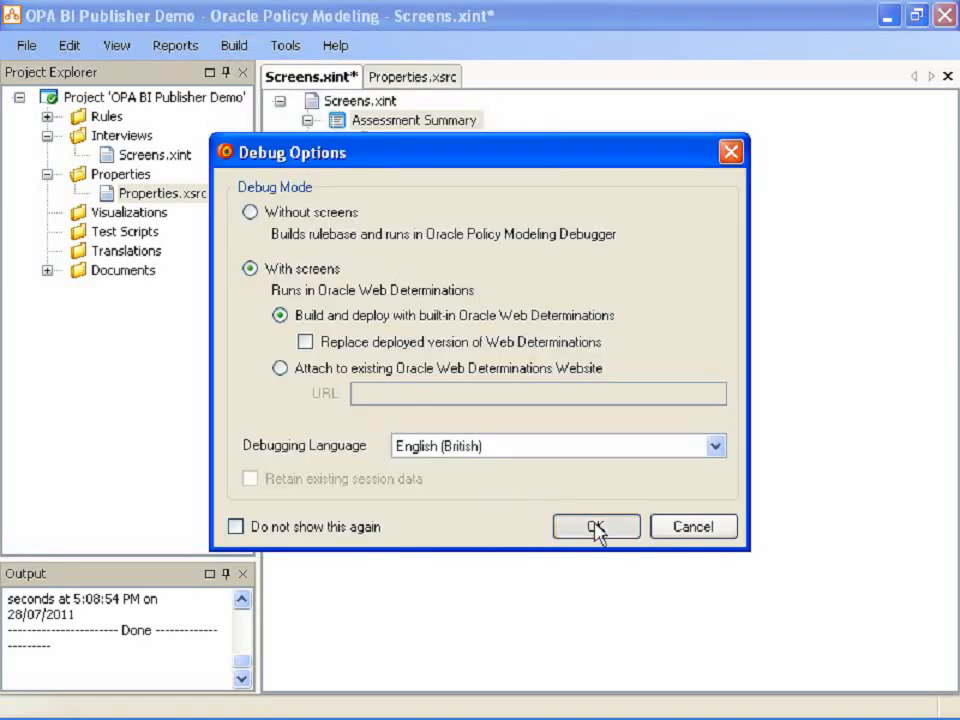
pyautogui.click(595, 526)
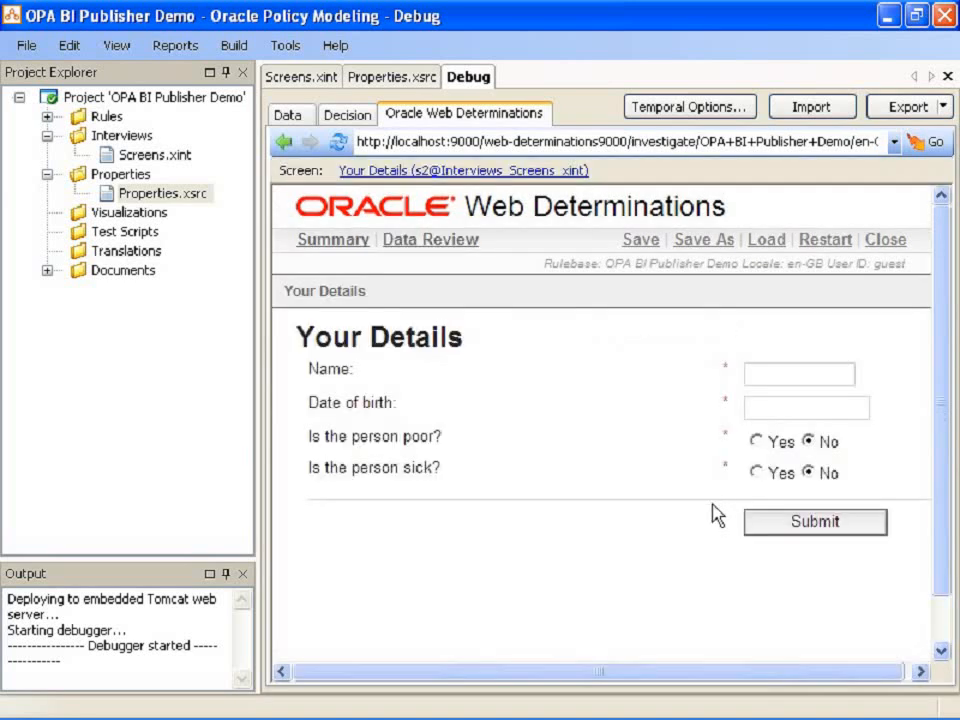
pyautogui.write('Fred')
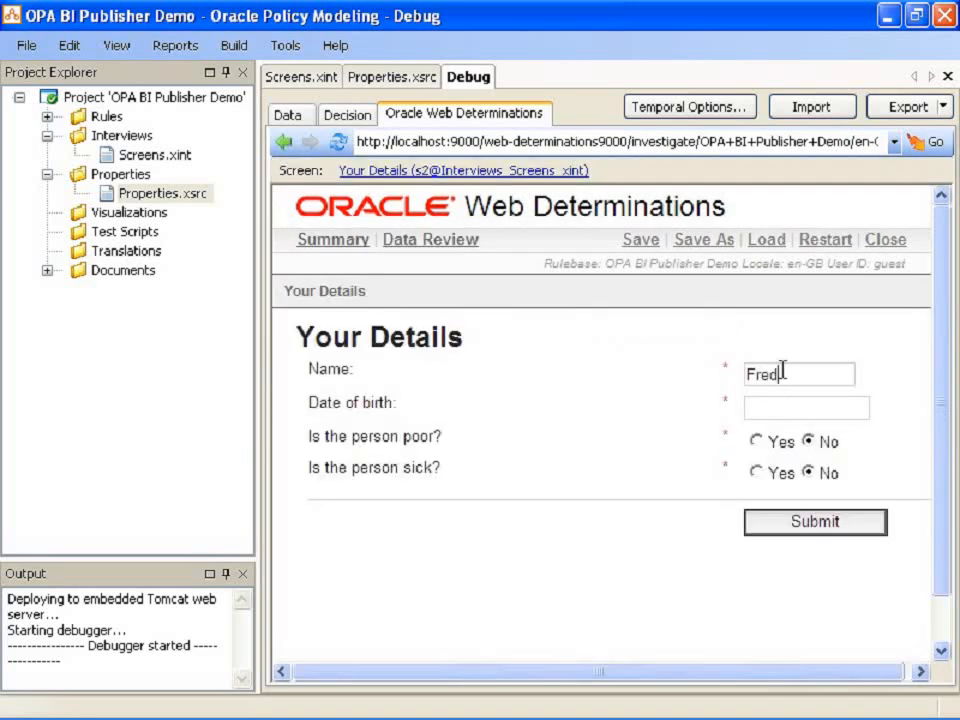
pyautogui.write('3/3/1960')
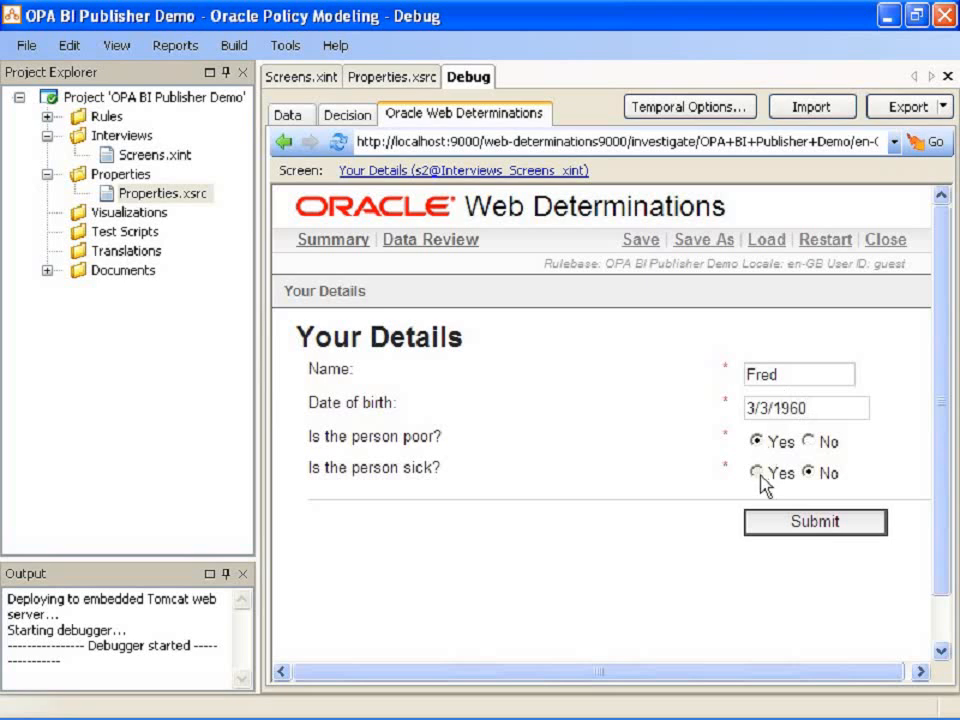
pyautogui.click(814, 521)
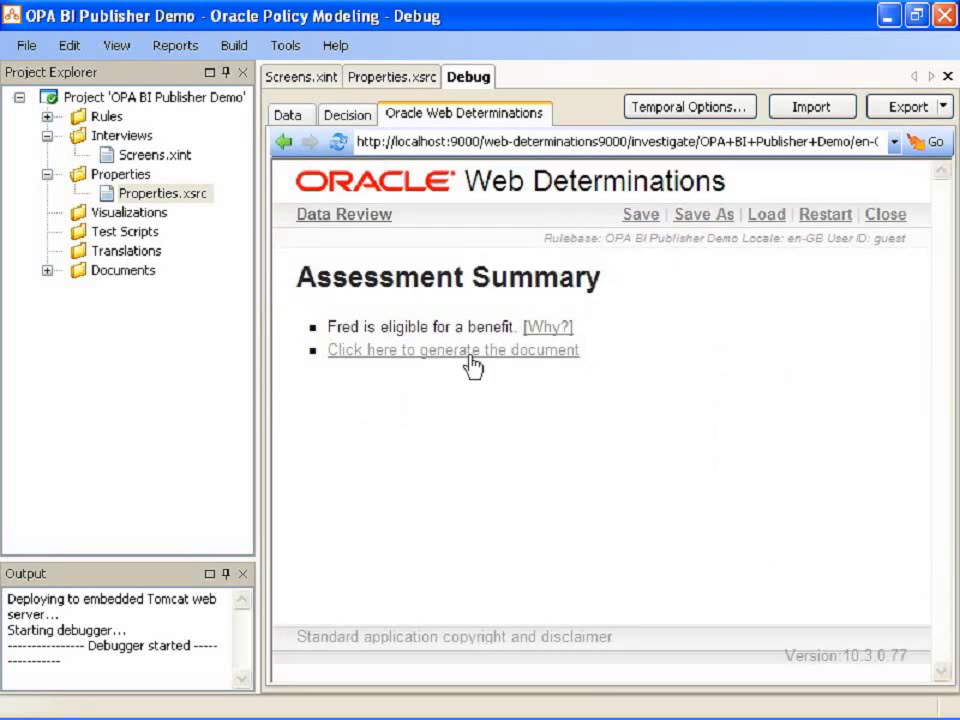
pyautogui.click(453, 349)
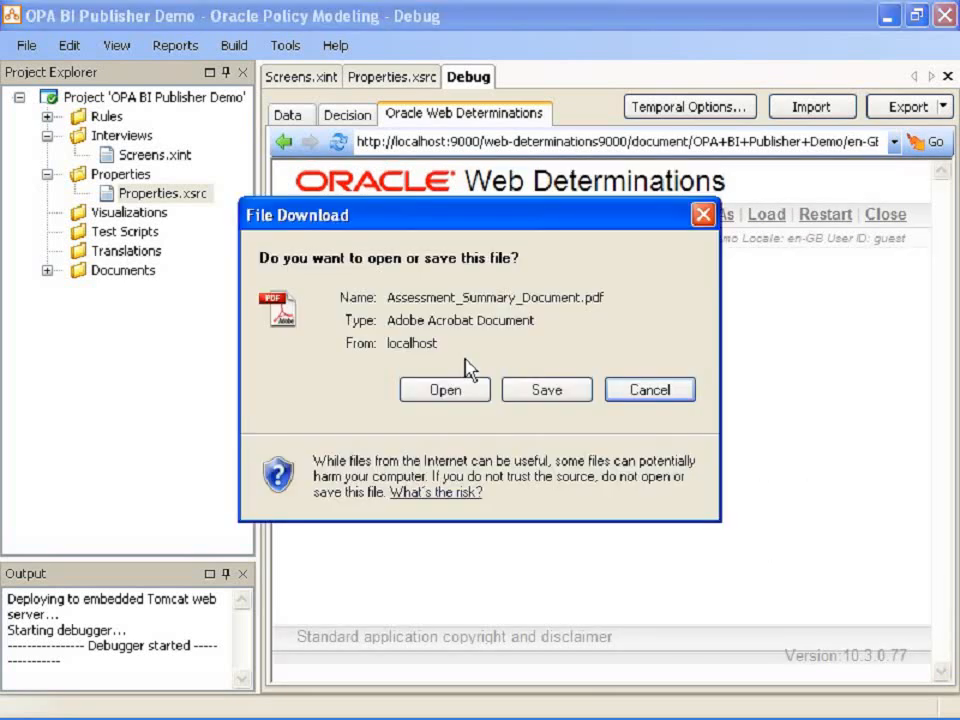
pyautogui.click(444, 389)
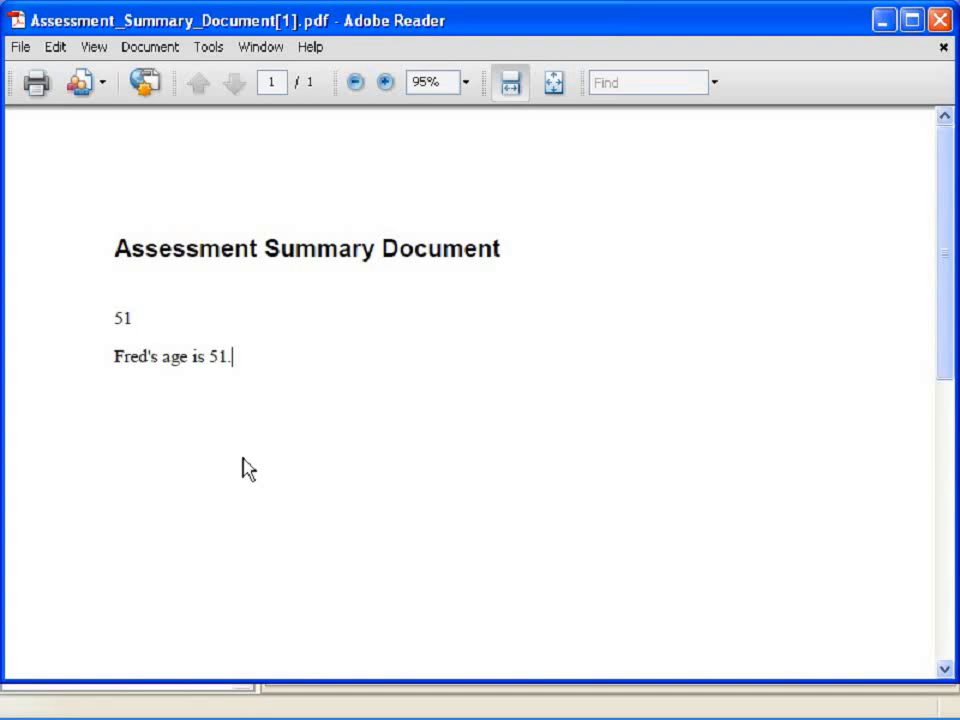
pyautogui.moveTo(475, 462)
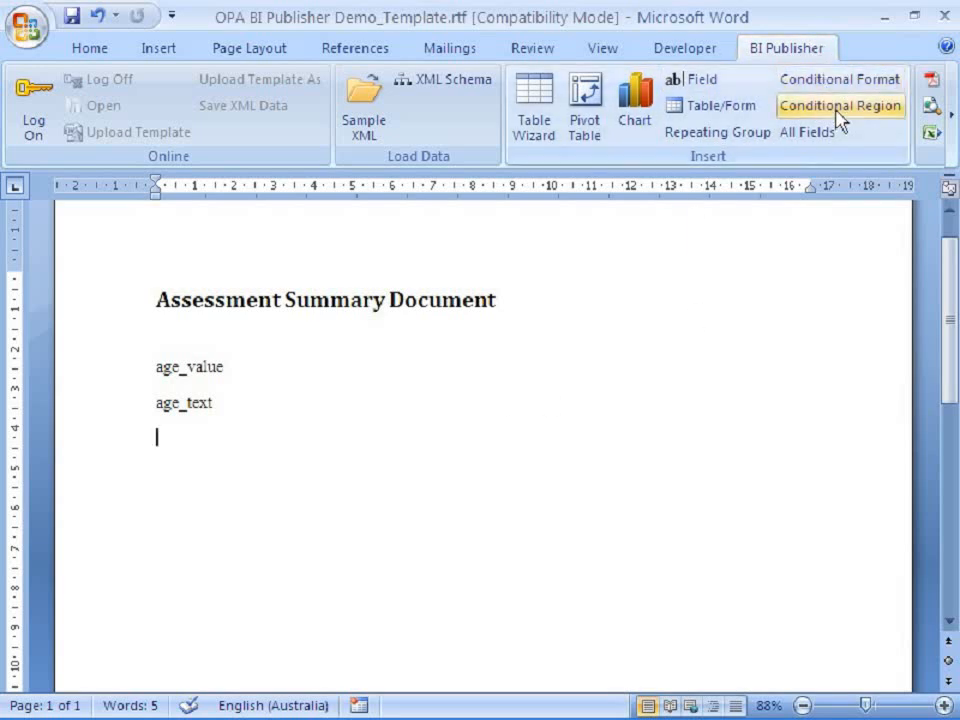
pyautogui.moveTo(840, 105)
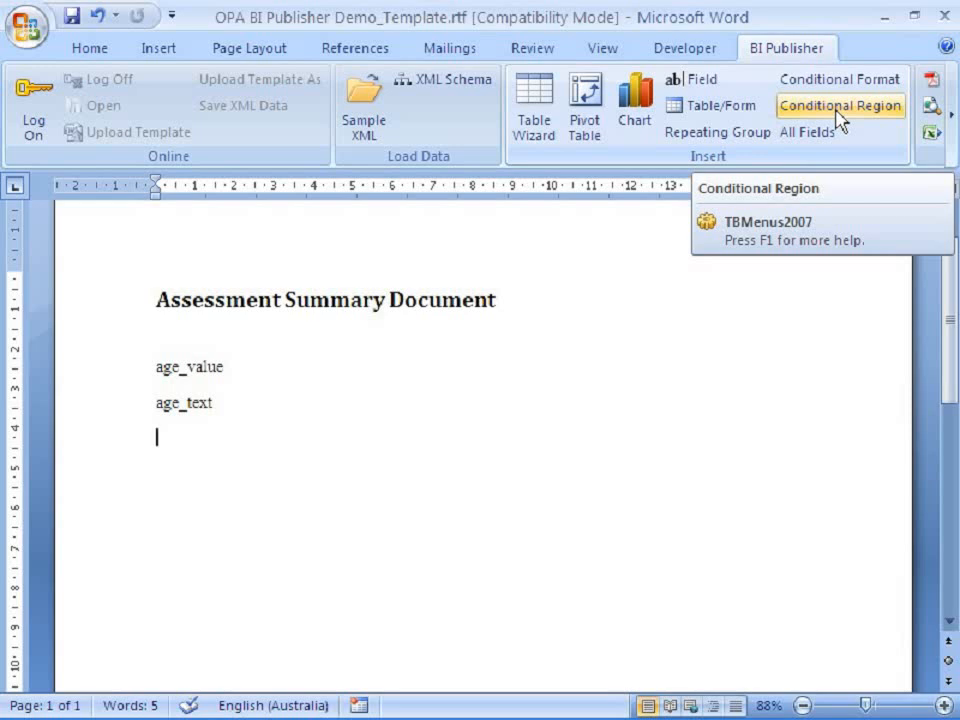
pyautogui.moveTo(717, 132)
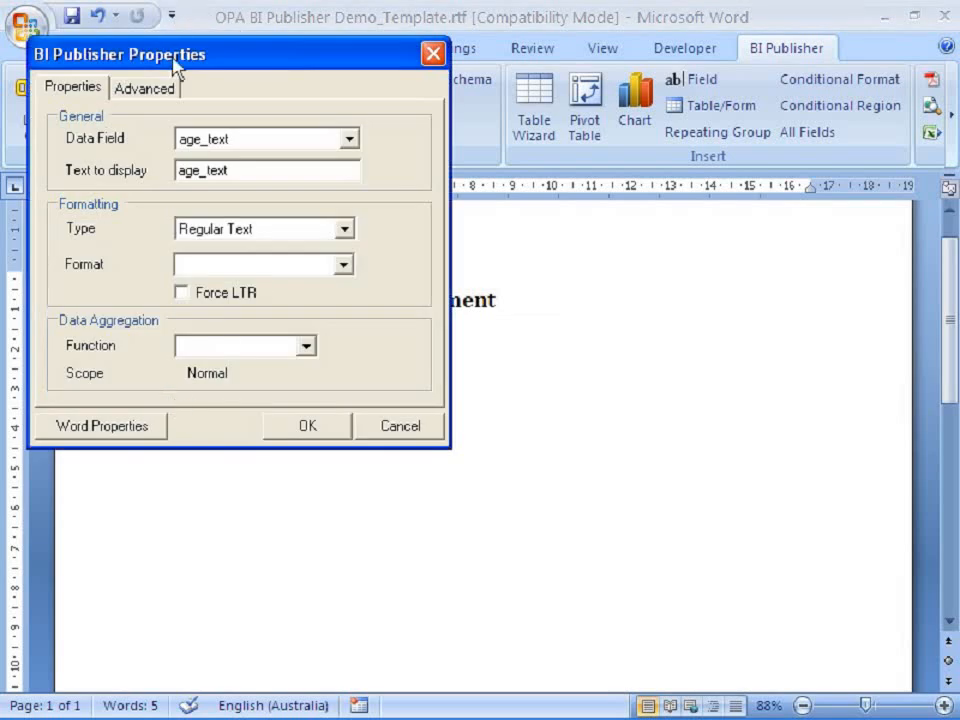
pyautogui.click(145, 87)
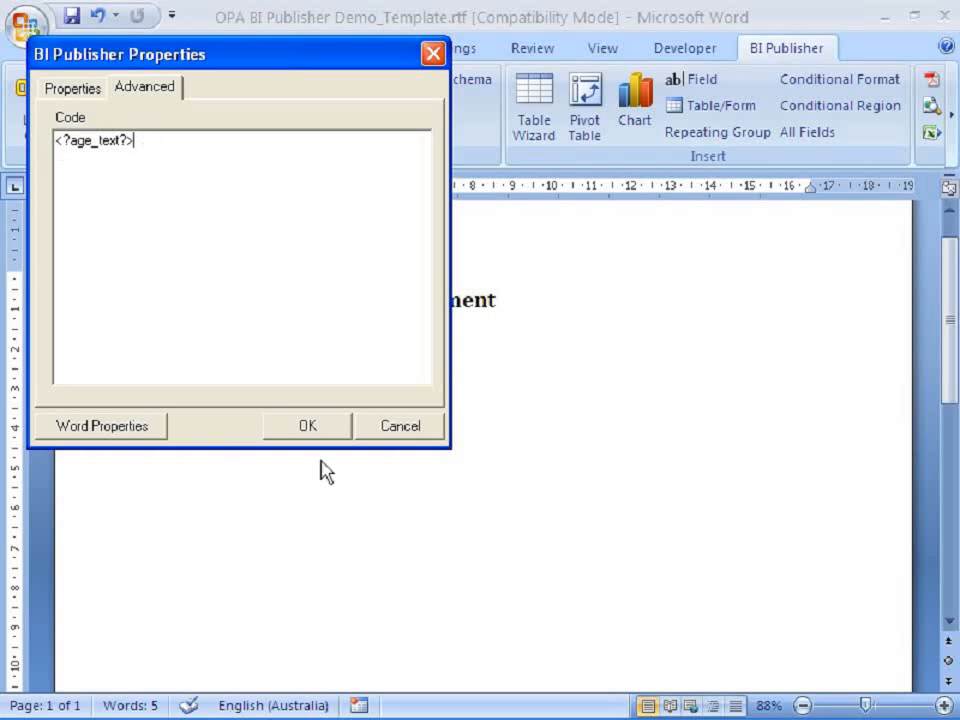
pyautogui.click(307, 425)
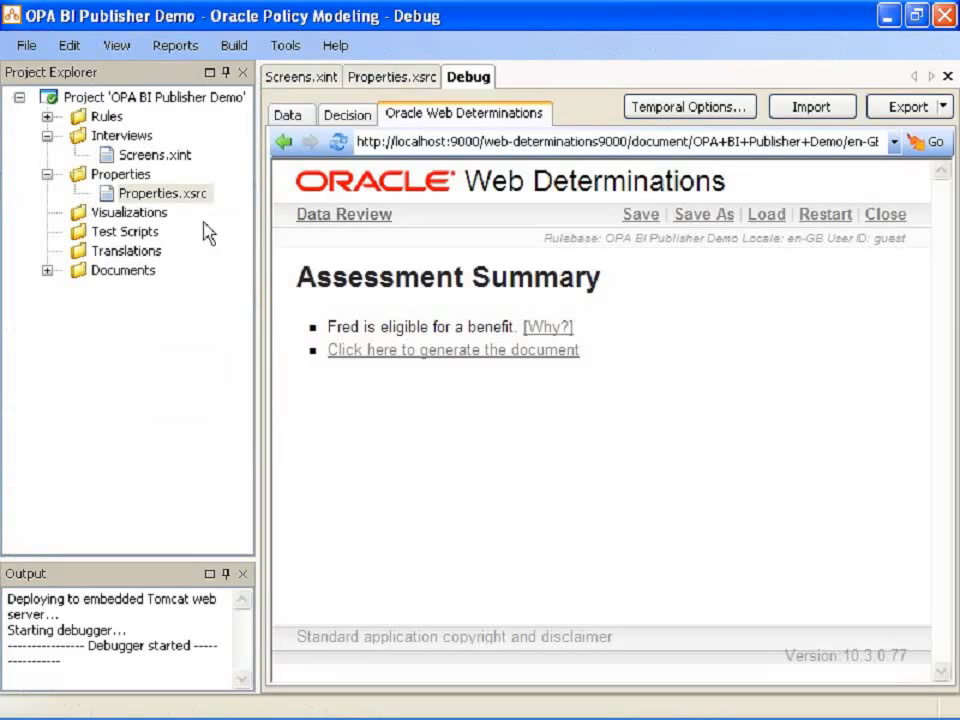
# Open the recent HealthyEating project and build and debug it with screens
pyautogui.click(26, 45)
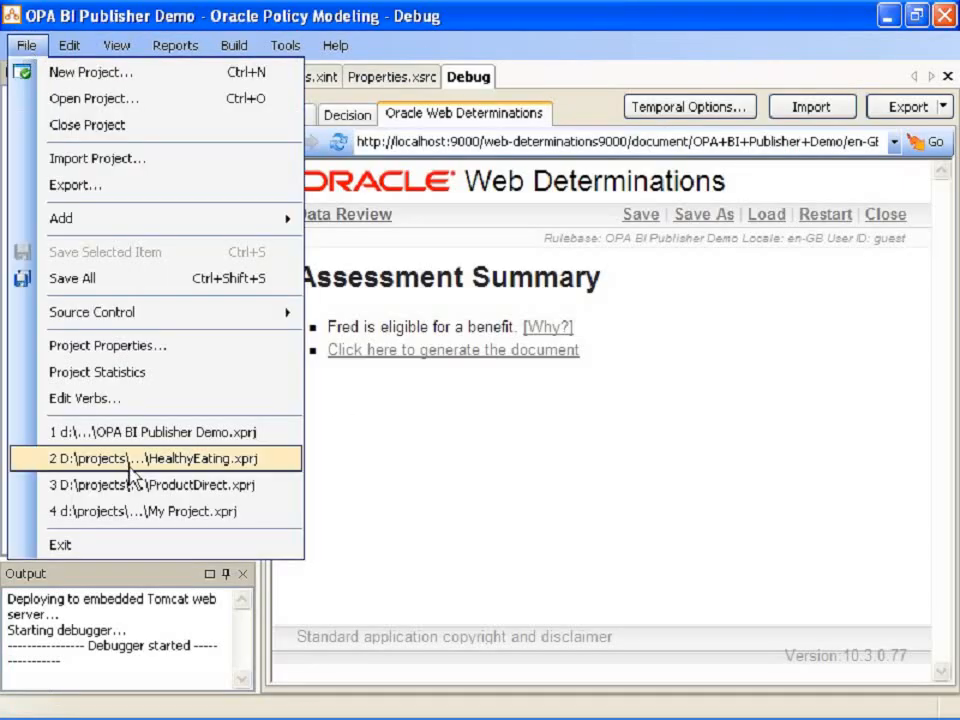
pyautogui.click(152, 458)
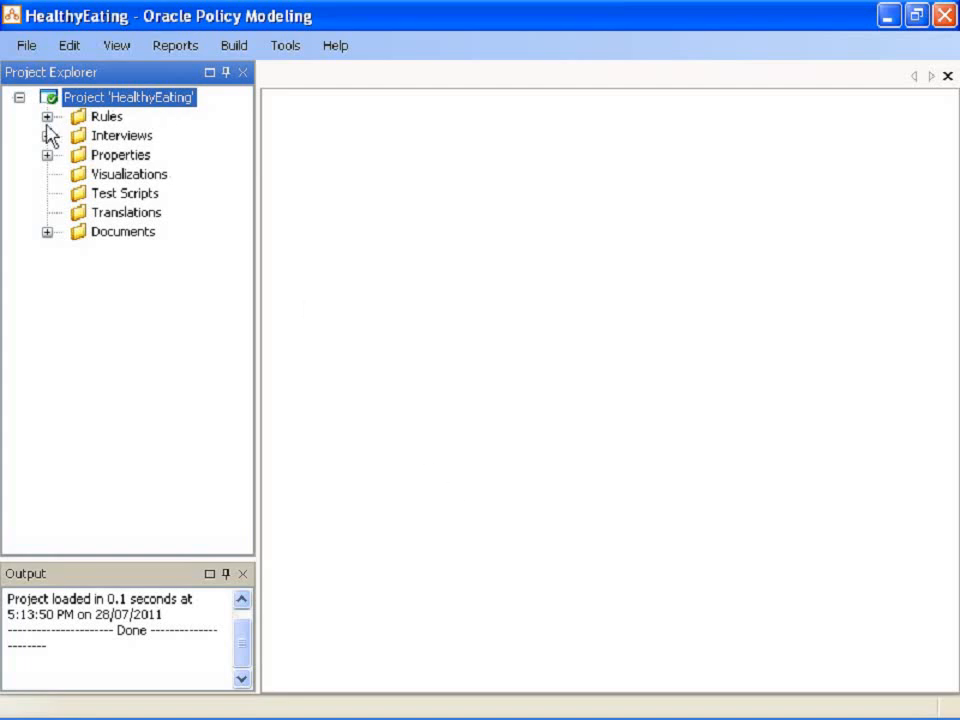
pyautogui.click(234, 45)
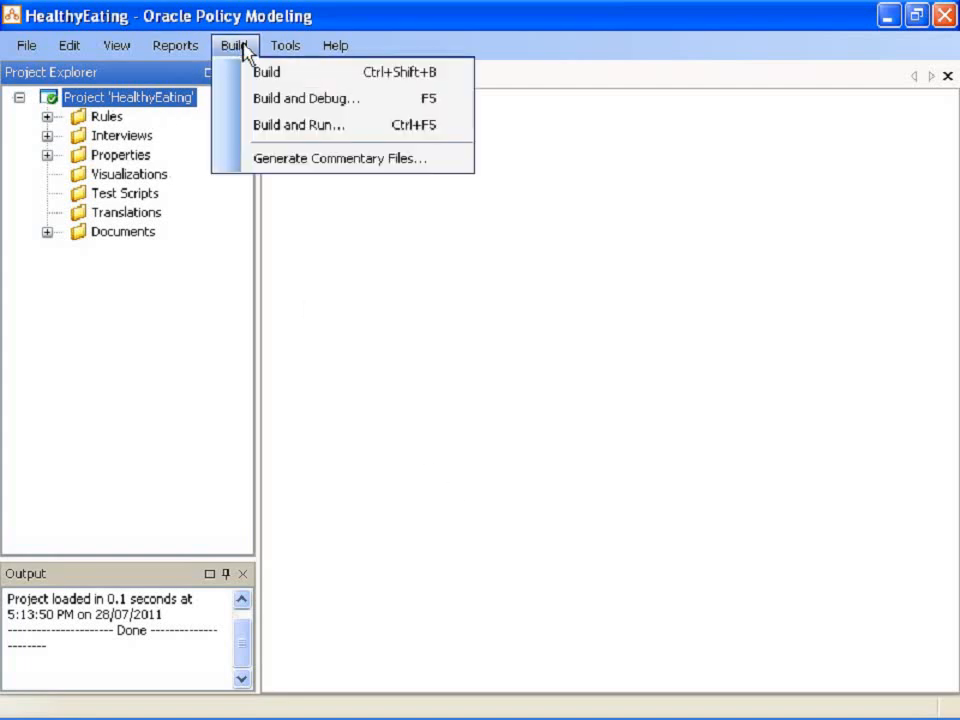
pyautogui.click(307, 98)
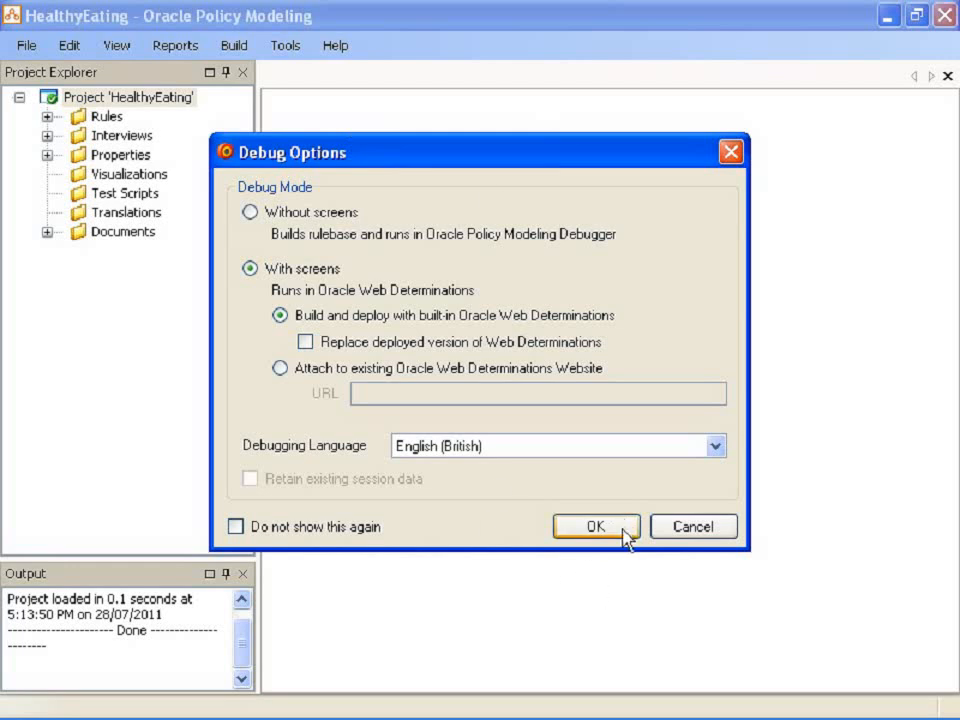
pyautogui.click(596, 526)
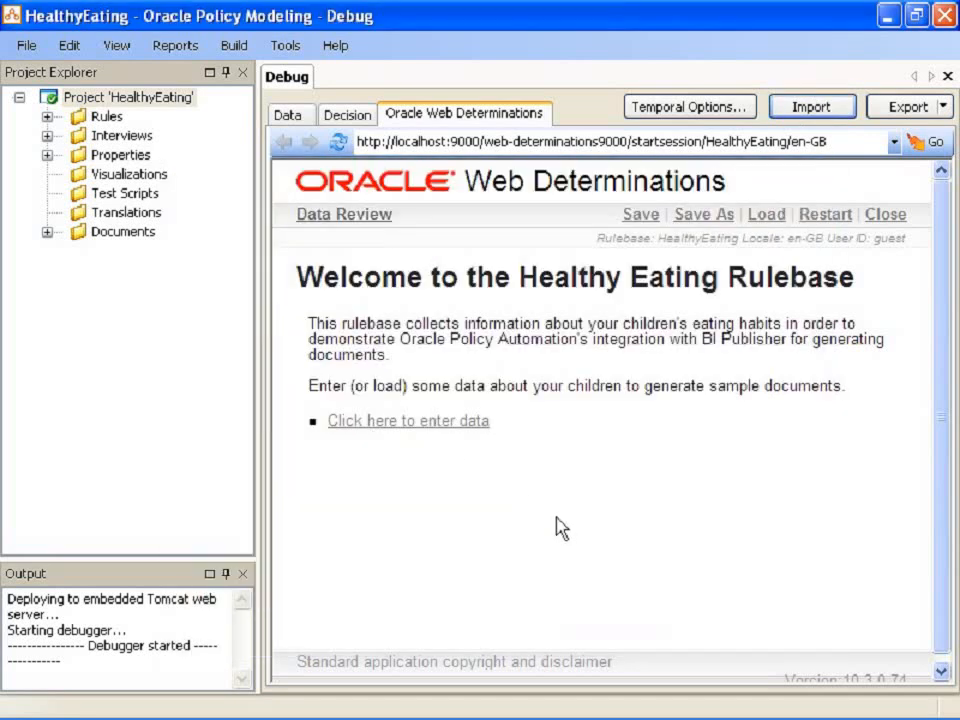
pyautogui.moveTo(380, 177)
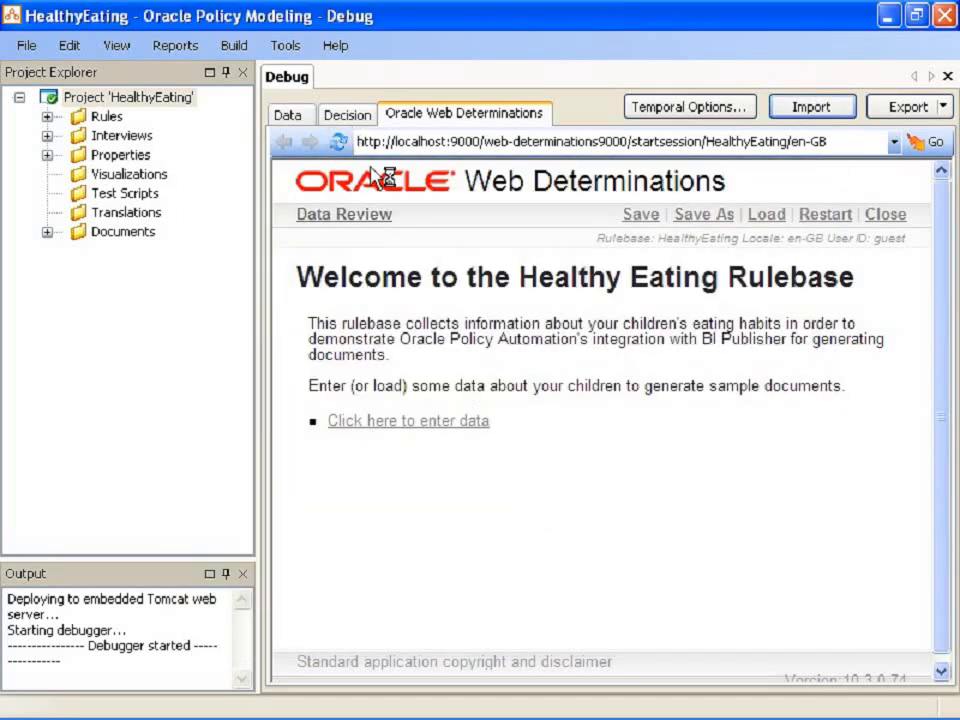
# Generate and open the Sample Interview Summary Document PDF
pyautogui.click(408, 420)
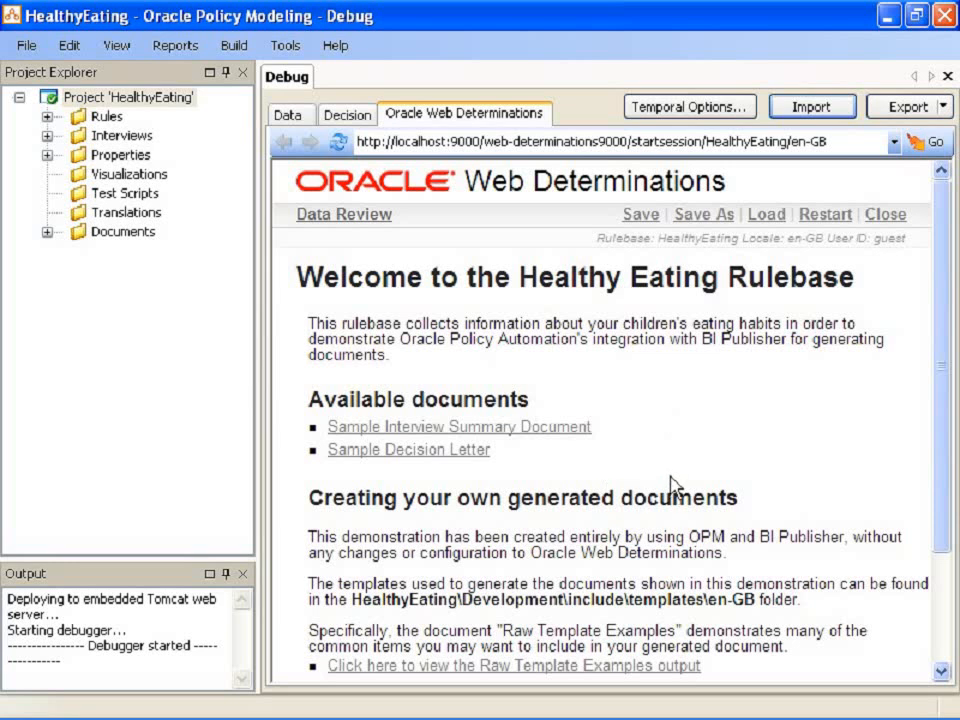
pyautogui.moveTo(460, 449)
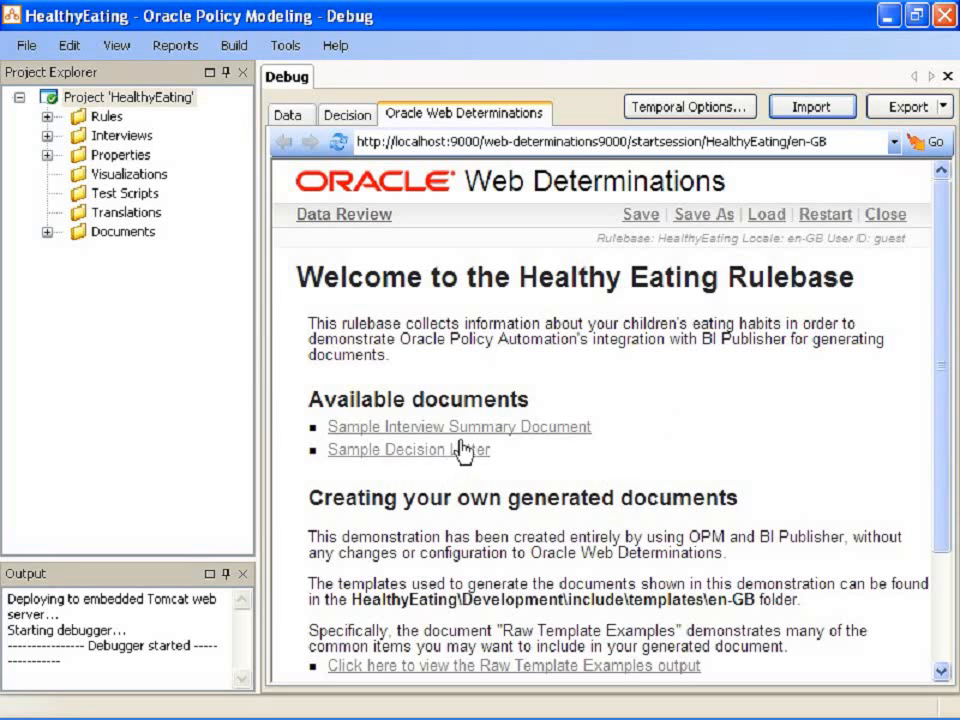
pyautogui.click(408, 449)
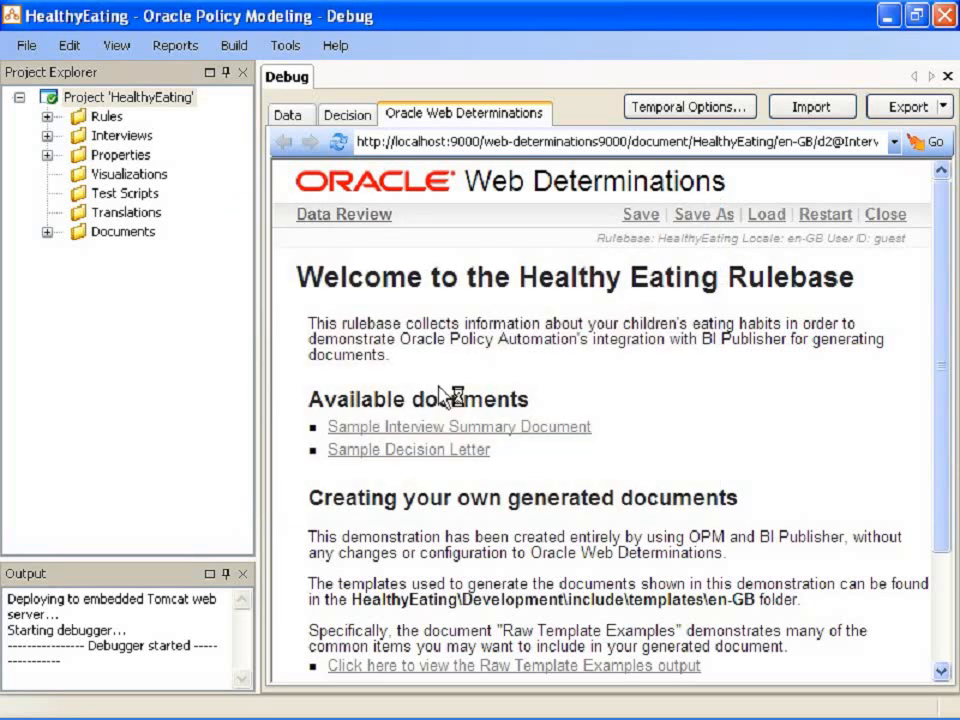
pyautogui.click(459, 426)
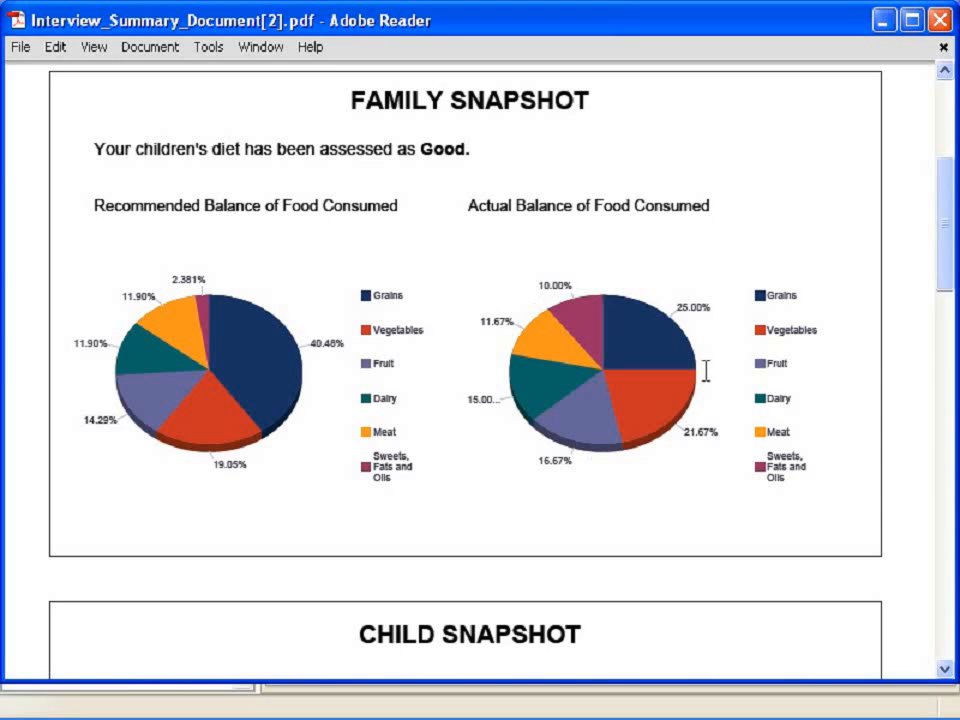
# Scroll through the PDF's Family Snapshot pie charts and Child Snapshot star ratings
pyautogui.scroll(-3)
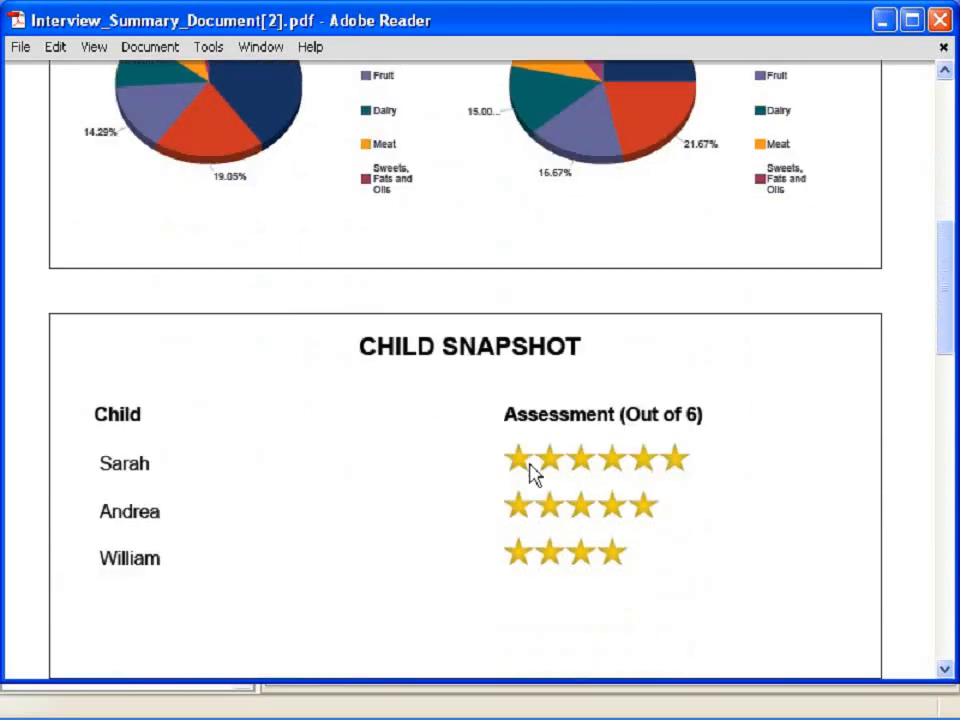
pyautogui.scroll(-3)
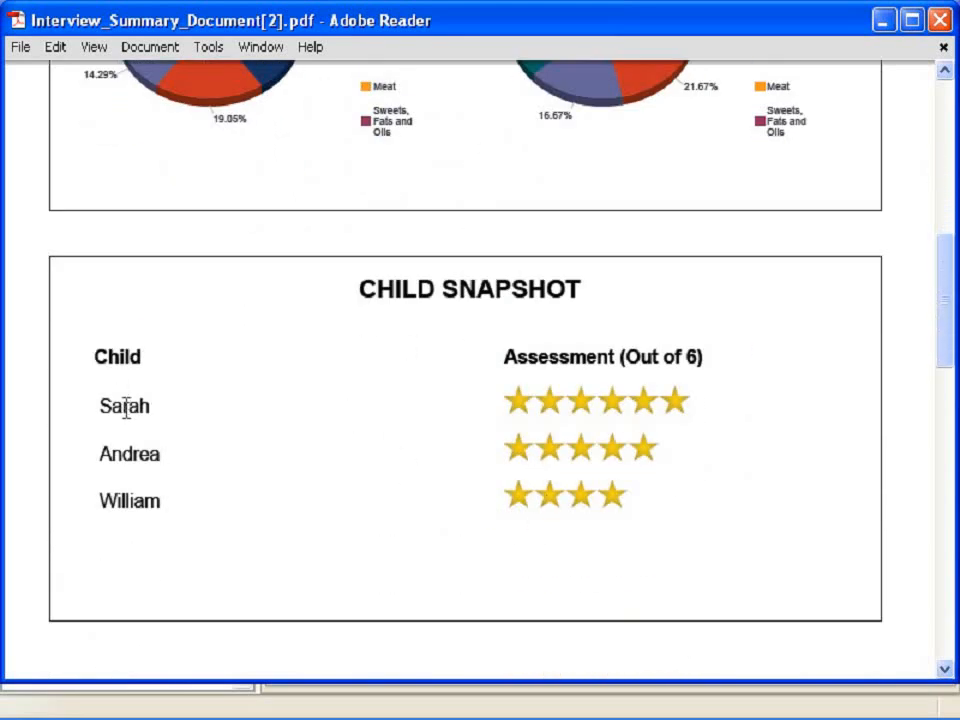
pyautogui.moveTo(683, 432)
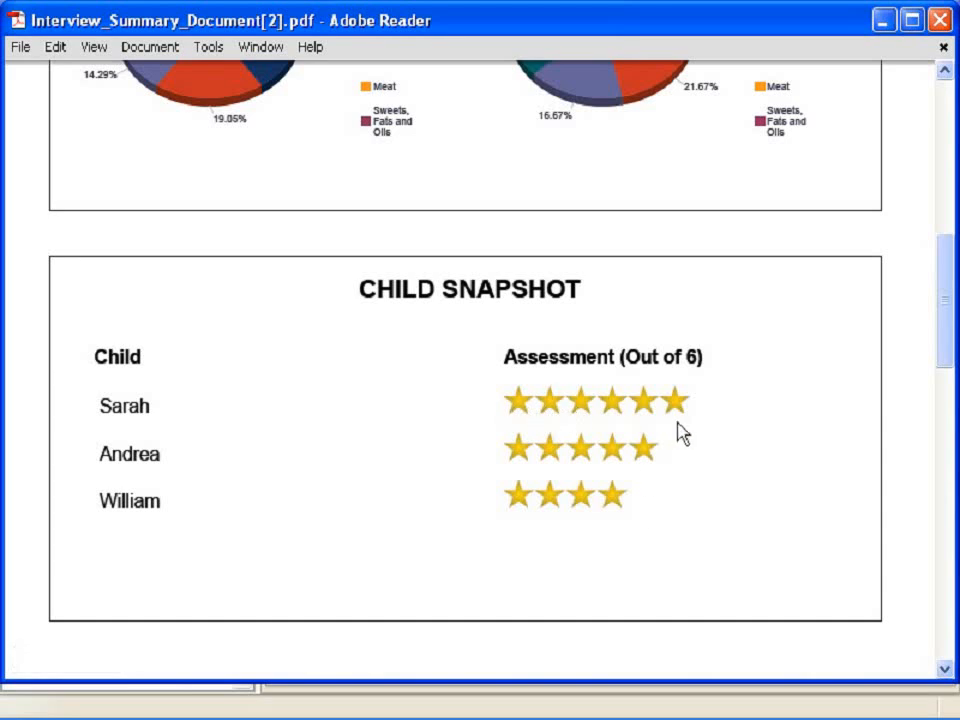
pyautogui.moveTo(595, 542)
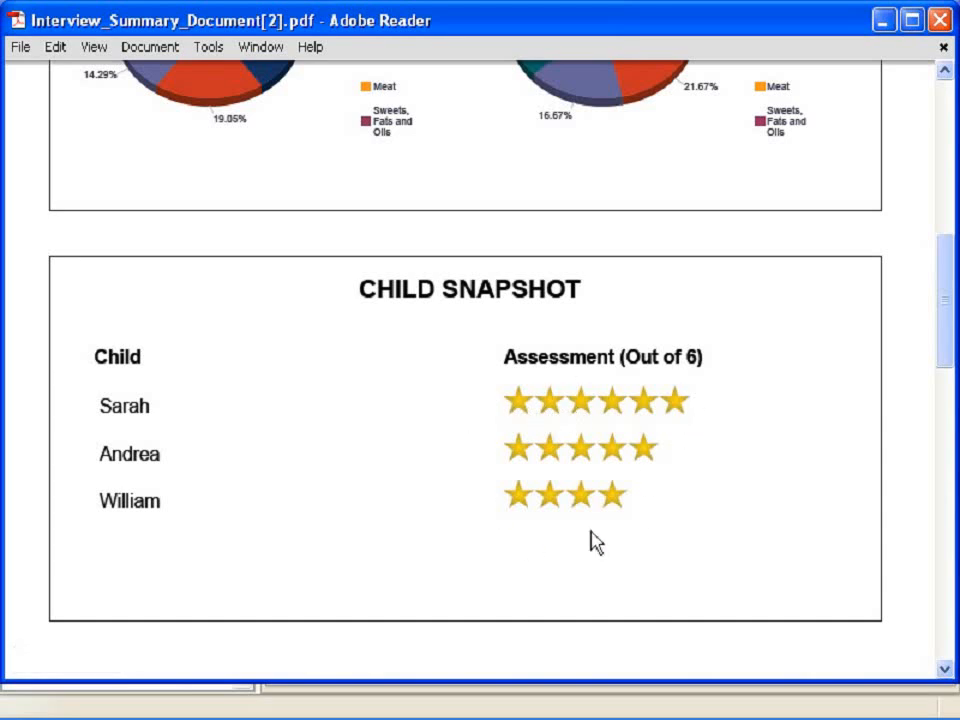
pyautogui.scroll(-3)
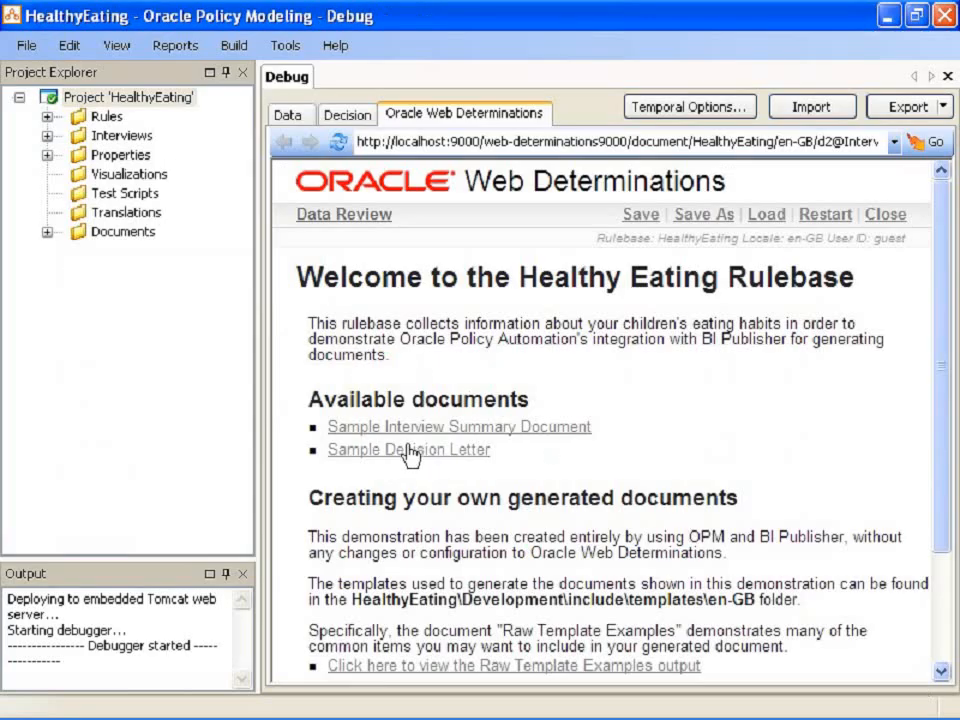
# Generate the Sample Decision Letter and select its greeting name and assessment concerns
pyautogui.click(409, 450)
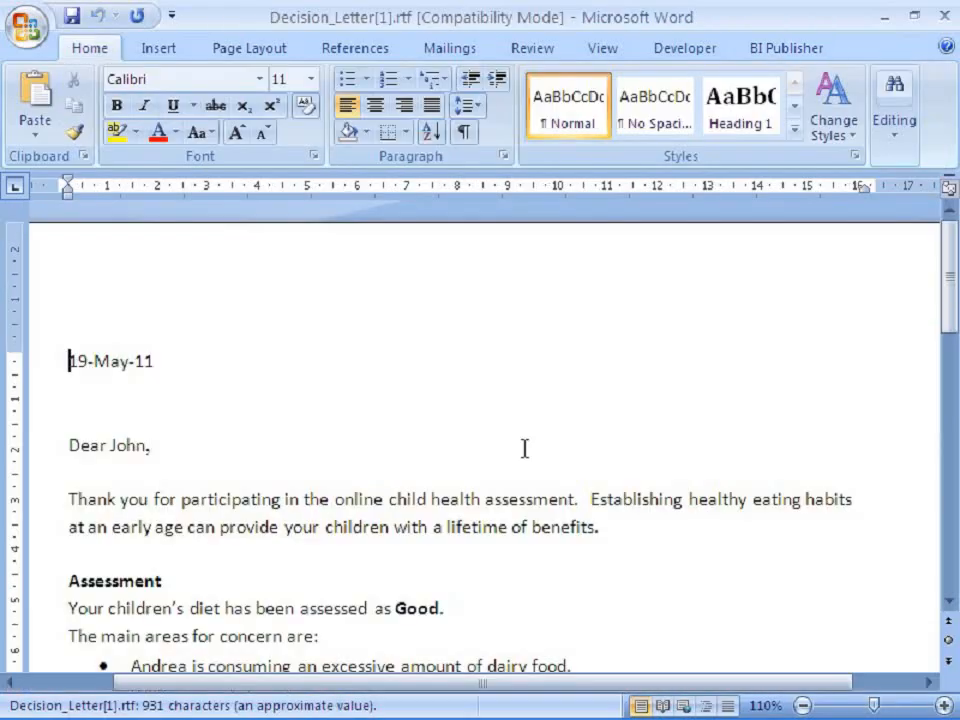
pyautogui.doubleClick(127, 445)
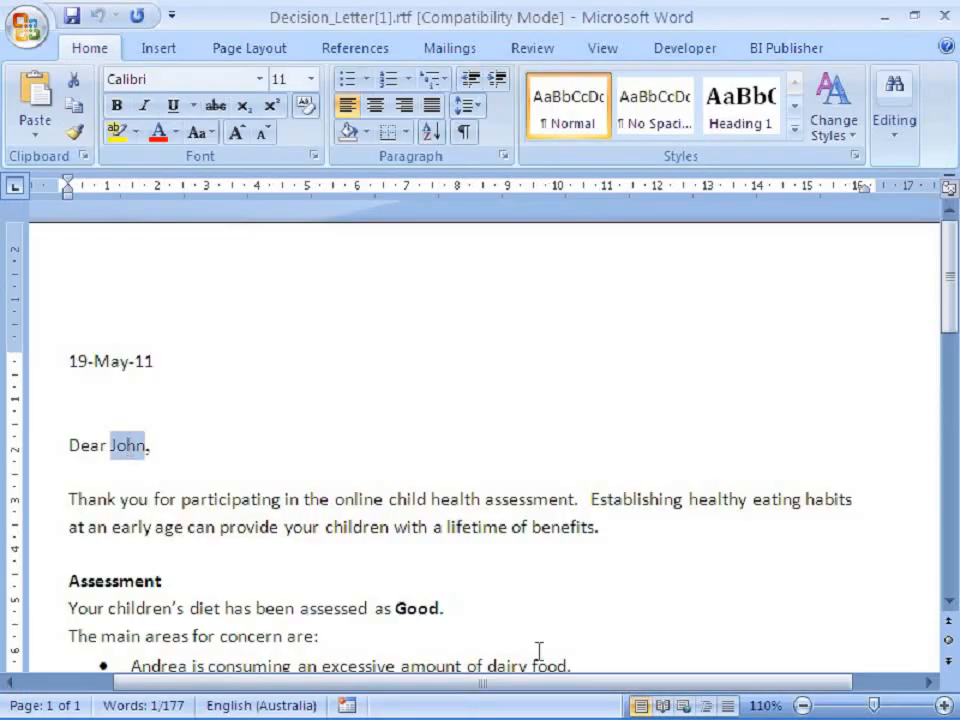
pyautogui.scroll(-3)
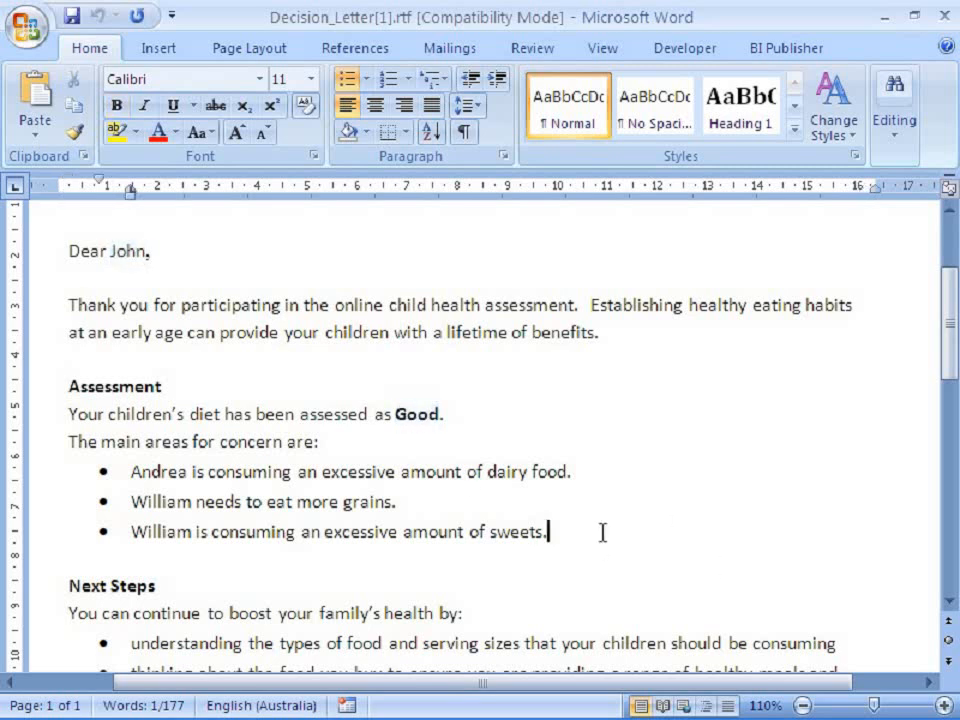
pyautogui.moveTo(69, 413); pyautogui.dragTo(548, 531)
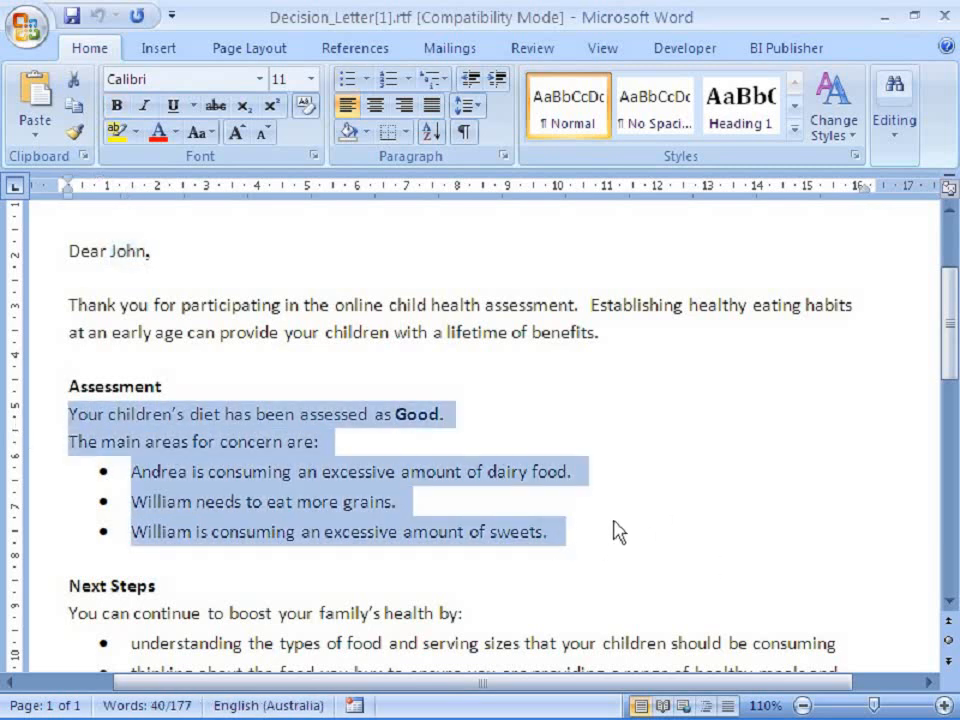
pyautogui.click(613, 520)
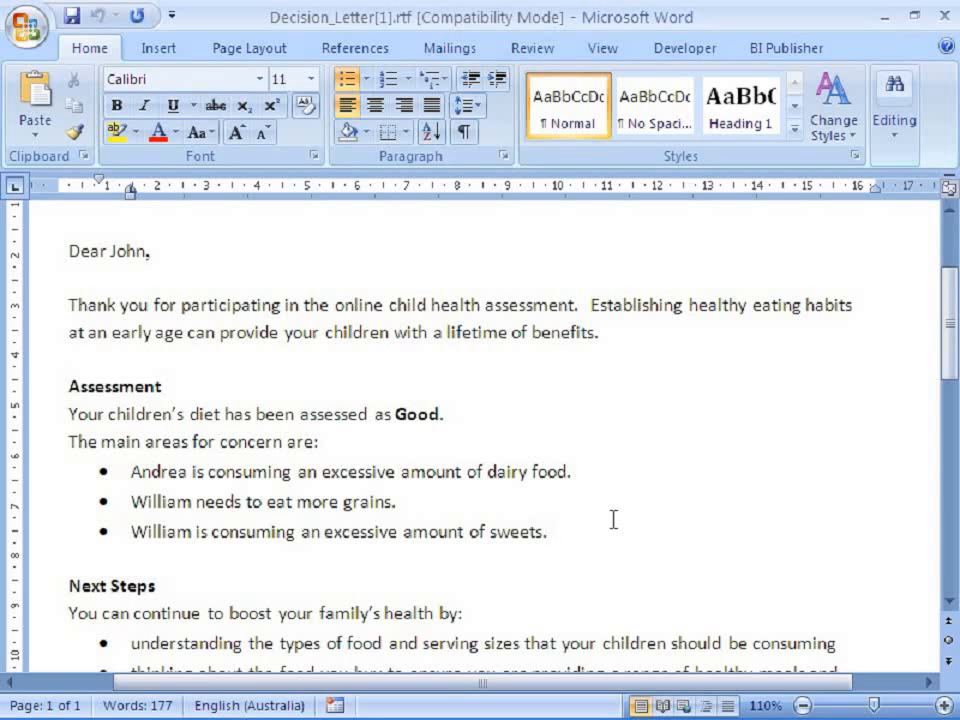